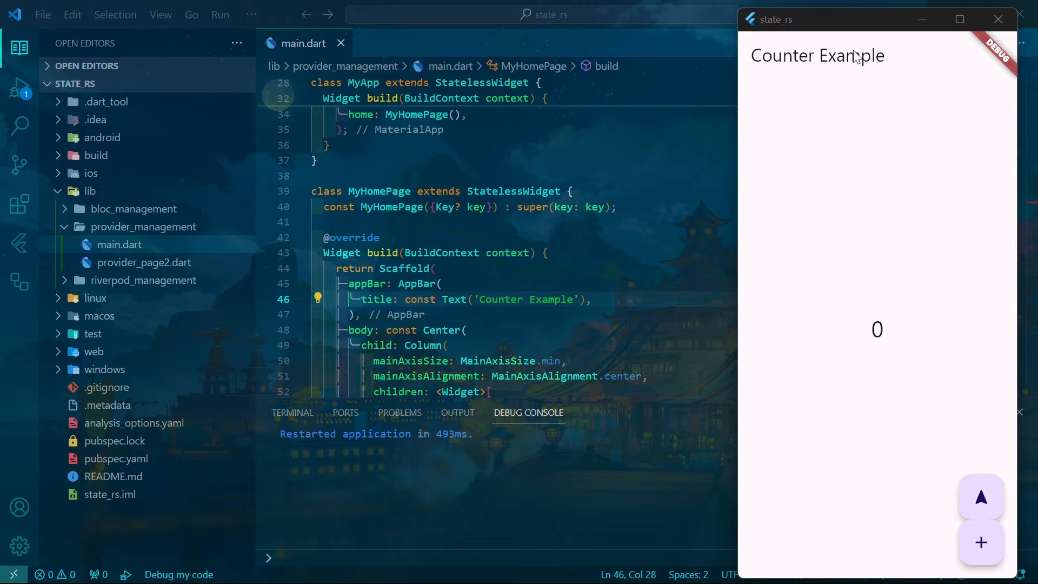
pyautogui.moveTo(866, 476)
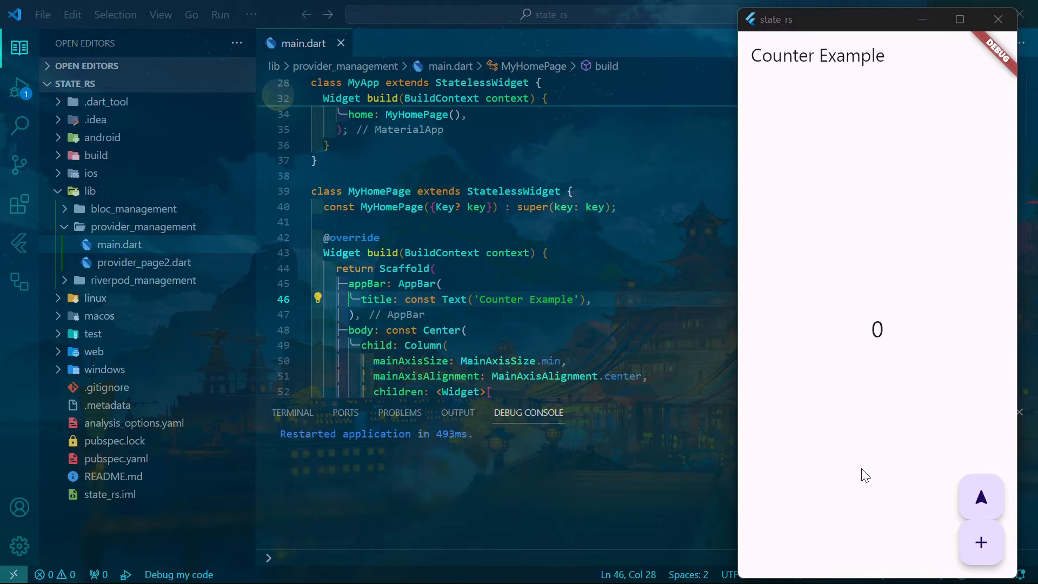
pyautogui.moveTo(980, 498)
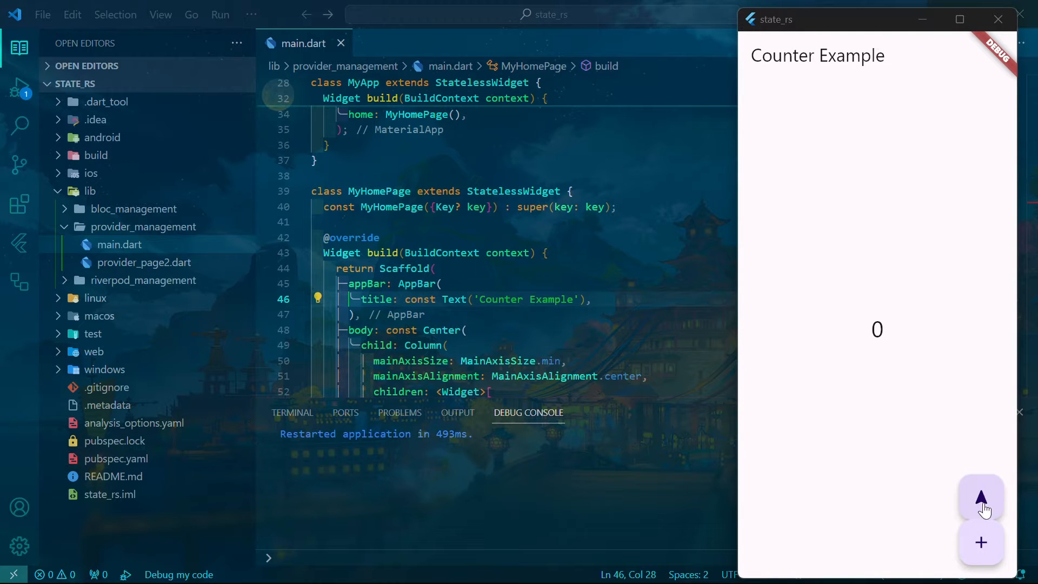
# - Raise the Provider counter to 10 and check the shared count on page 2 and back
pyautogui.click(981, 497)
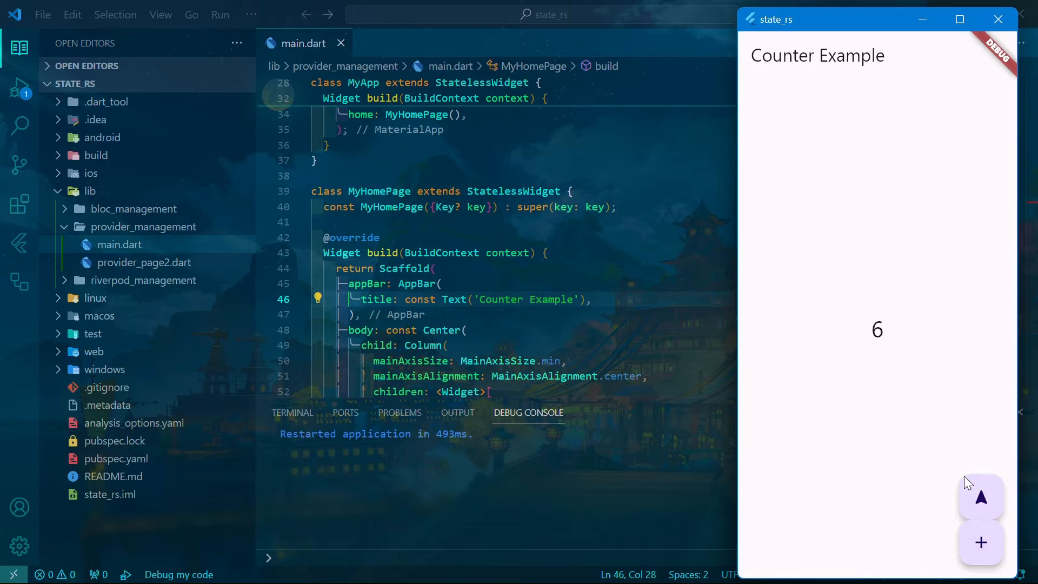
pyautogui.click(980, 497)
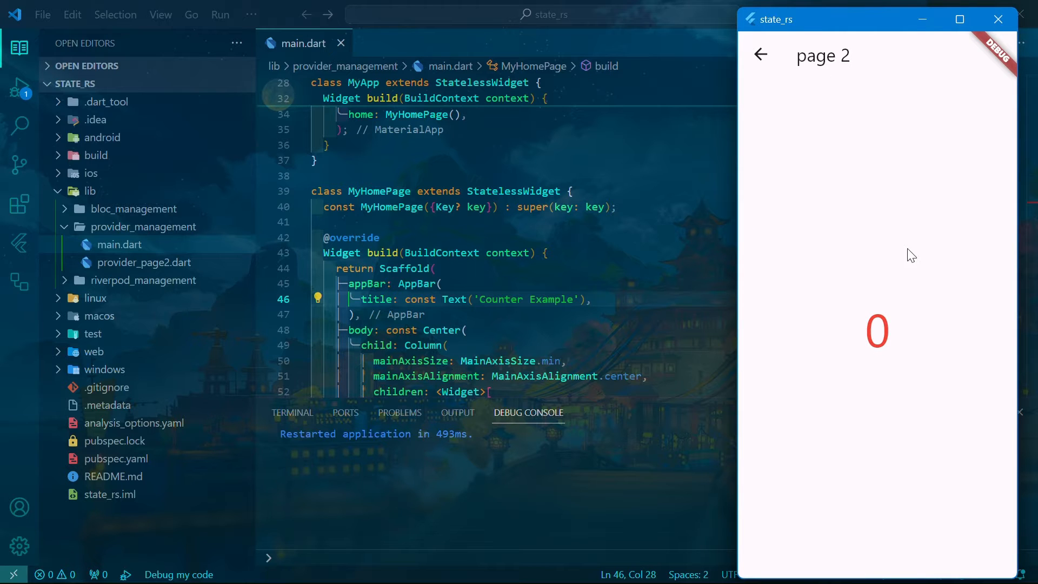
pyautogui.click(758, 55)
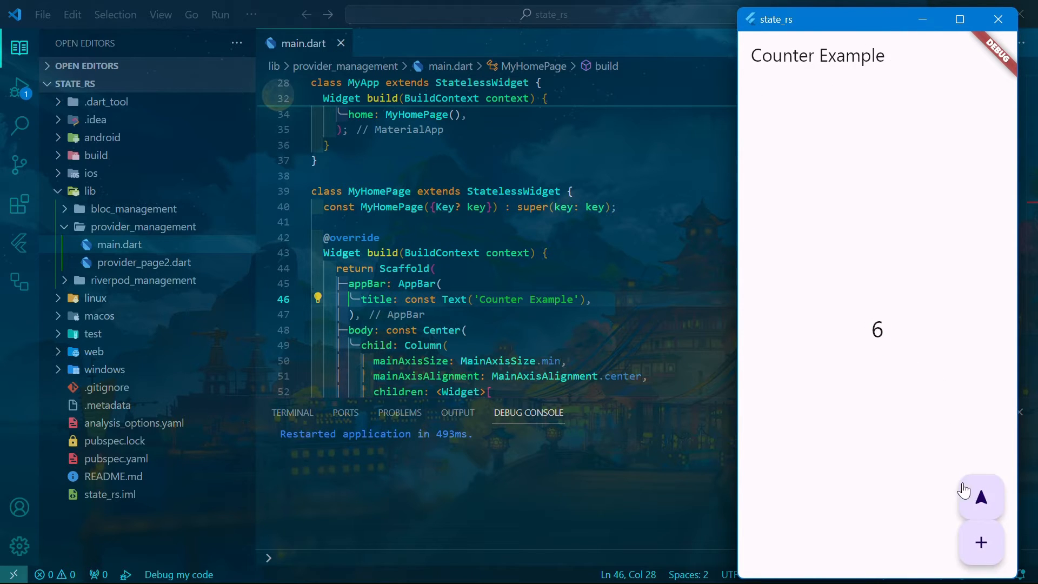
pyautogui.click(981, 498)
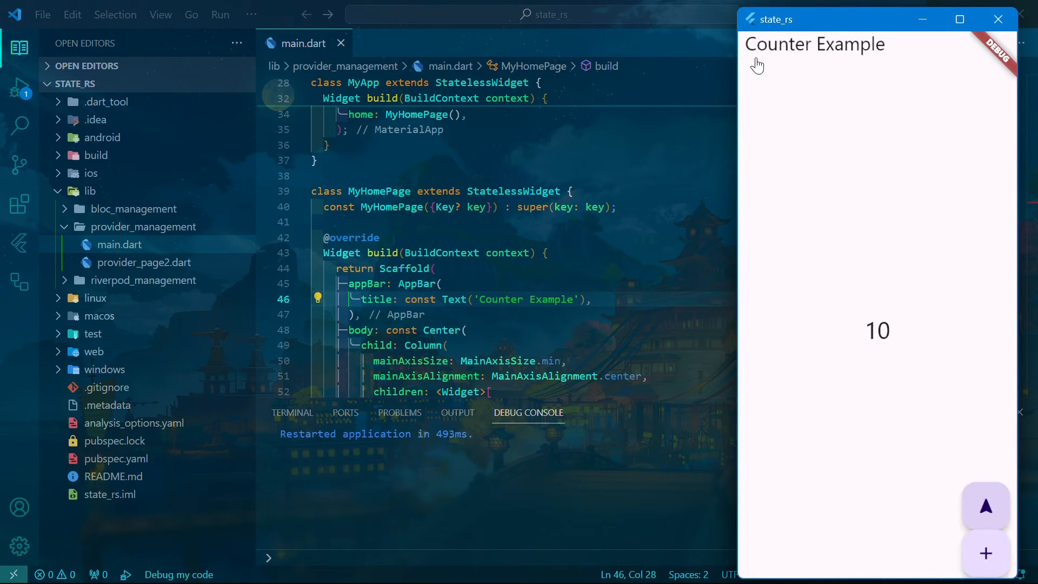
pyautogui.click(985, 506)
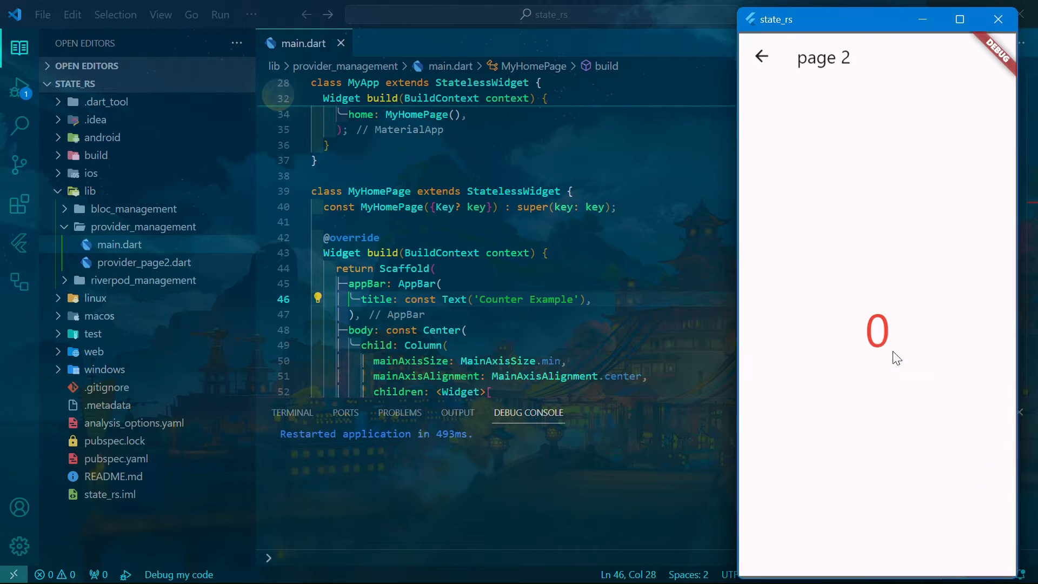
pyautogui.click(761, 56)
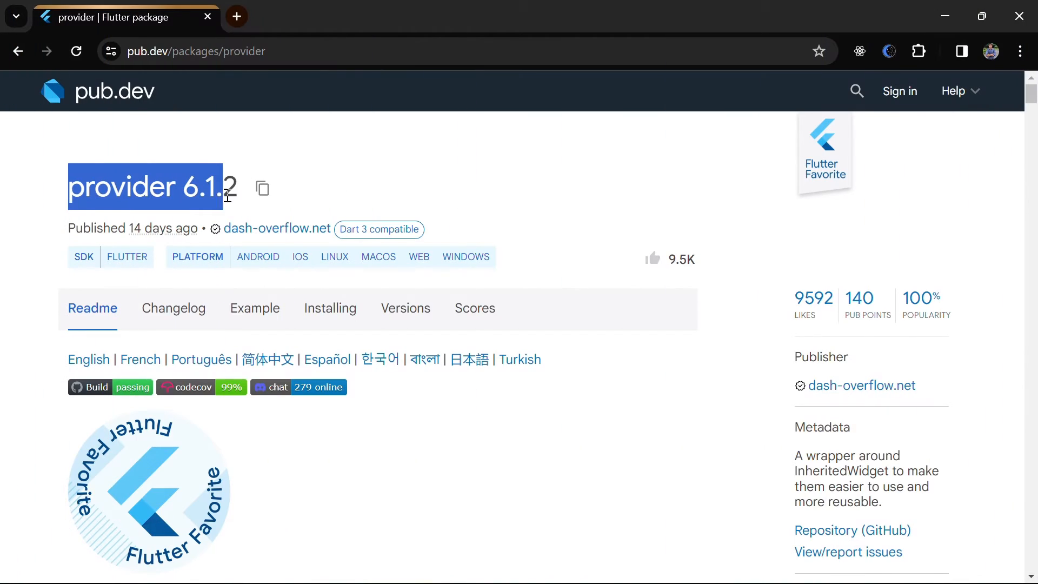
# - View the Installing instructions for provider, matching provider ^6.1.2 in pubspec.yaml
pyautogui.click(330, 308)
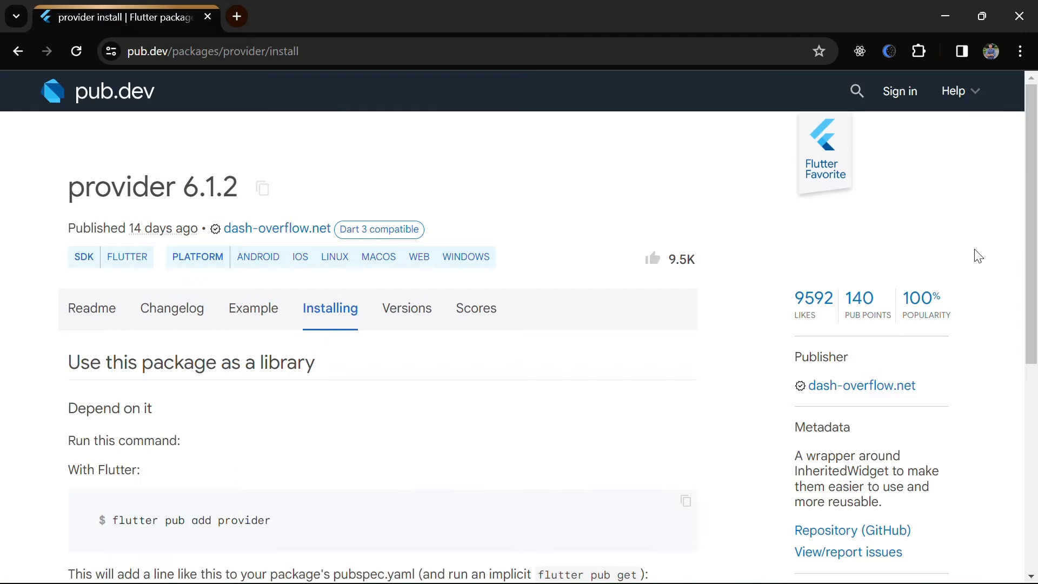
pyautogui.scroll(-3)
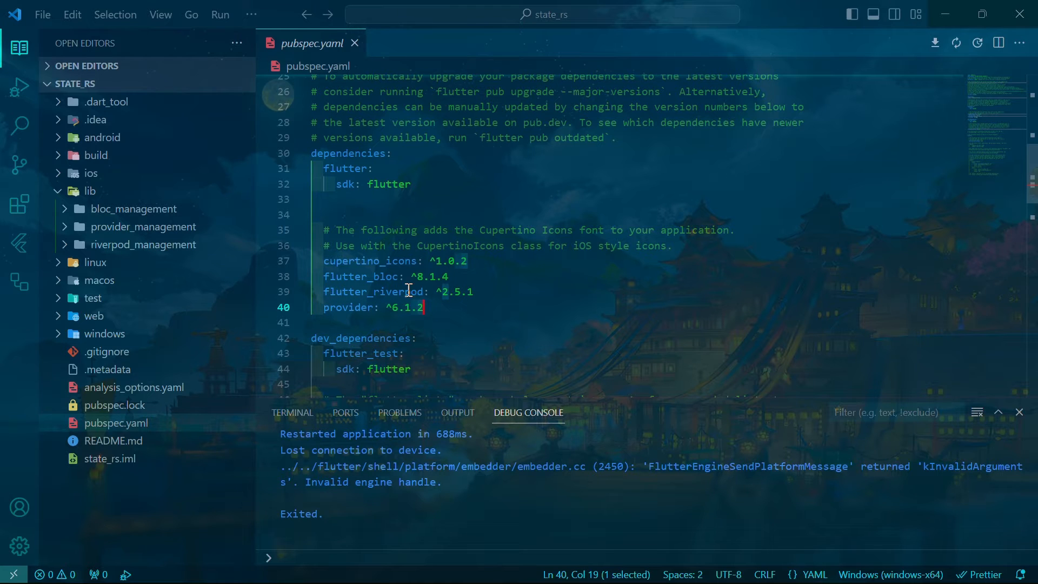
# - Review the ChangeNotifierProvider registration and Counter class in the Provider main.dart
pyautogui.click(120, 245)
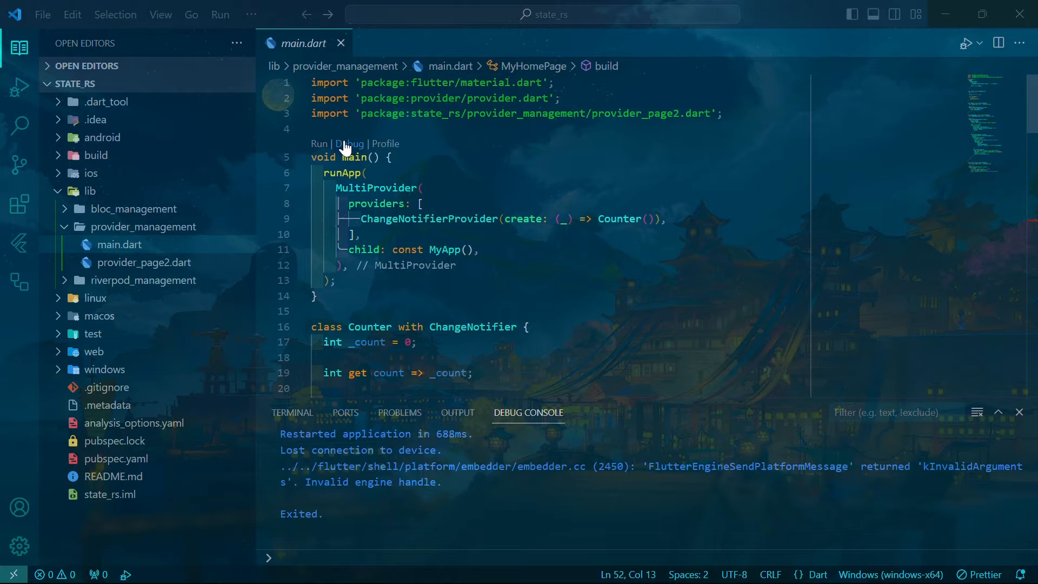
pyautogui.doubleClick(376, 188)
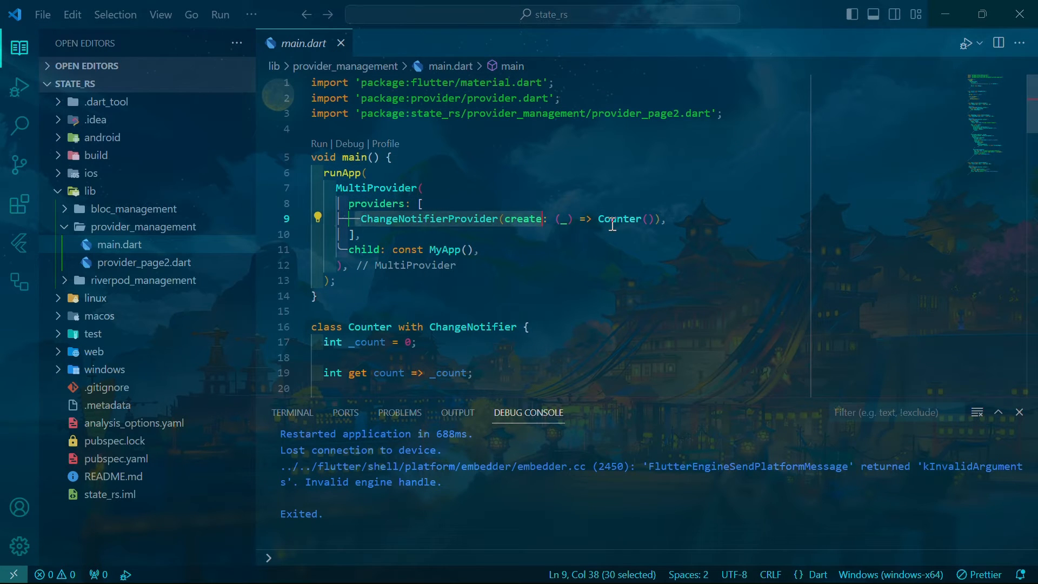
pyautogui.doubleClick(369, 326)
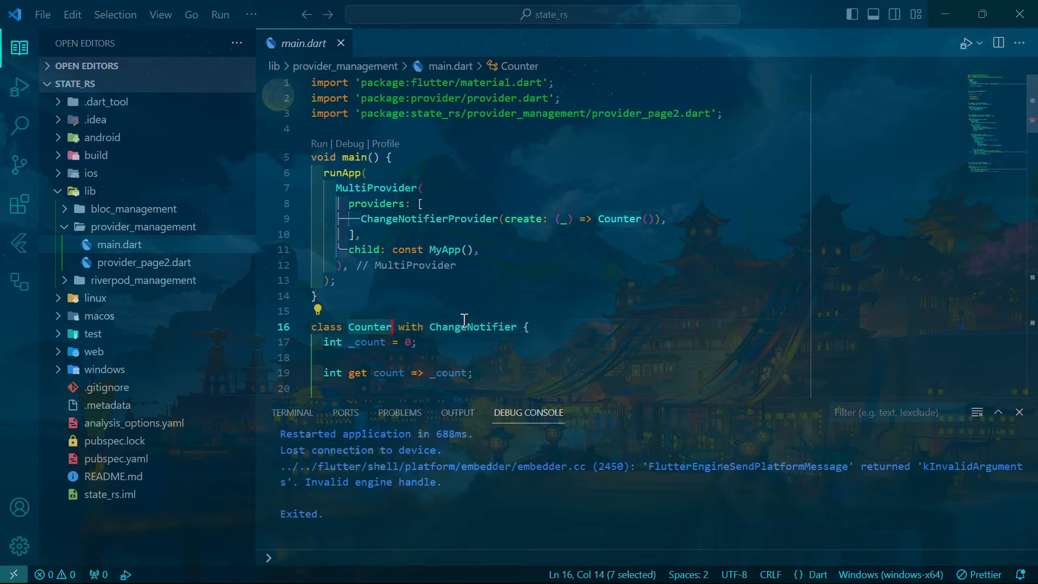
pyautogui.scroll(-3)
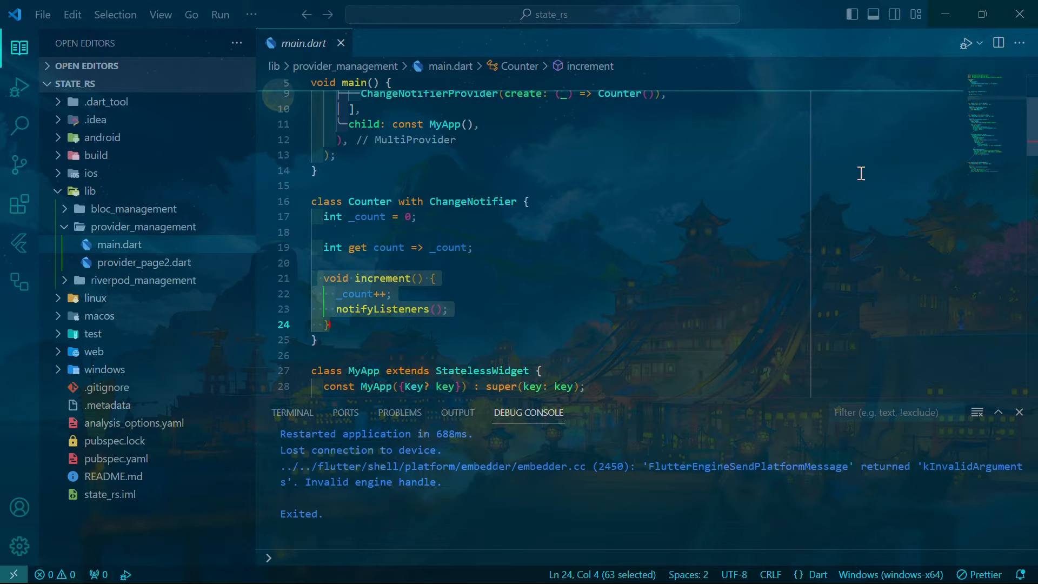
# - Scroll through the Counter ChangeNotifier and the home page layout code
pyautogui.click(440, 123)
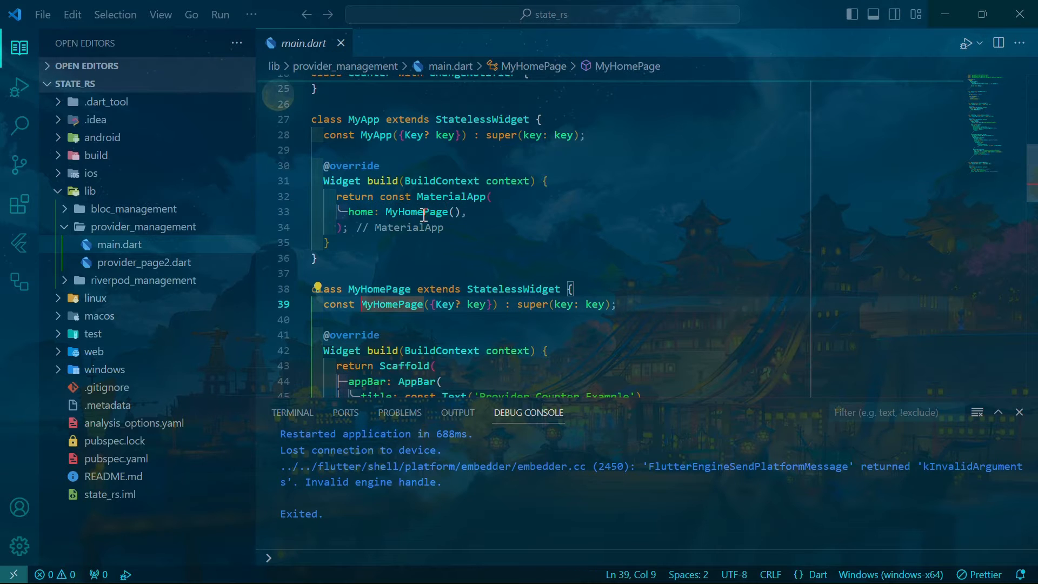
pyautogui.scroll(-3)
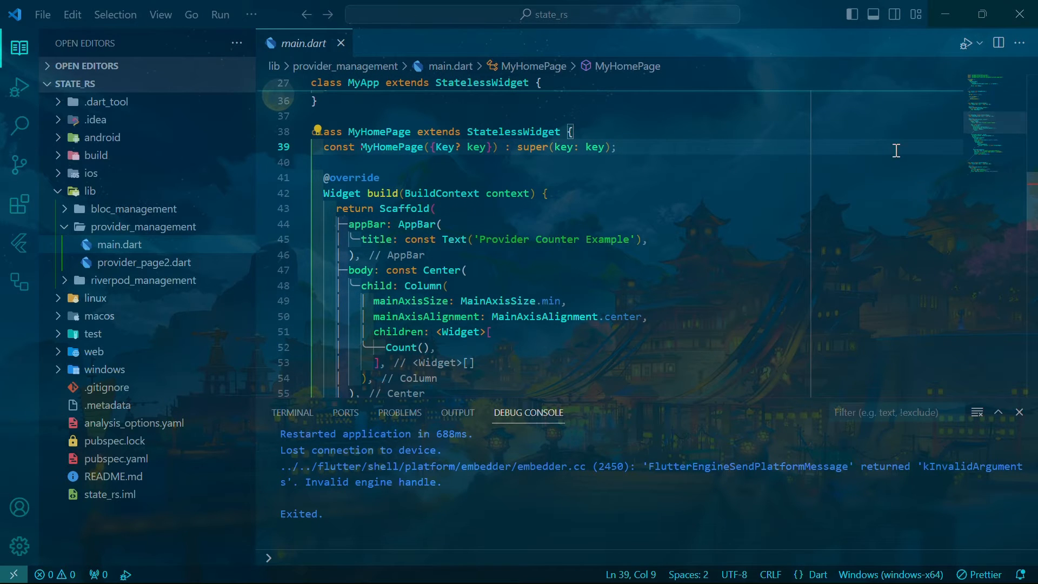
pyautogui.doubleClick(423, 285)
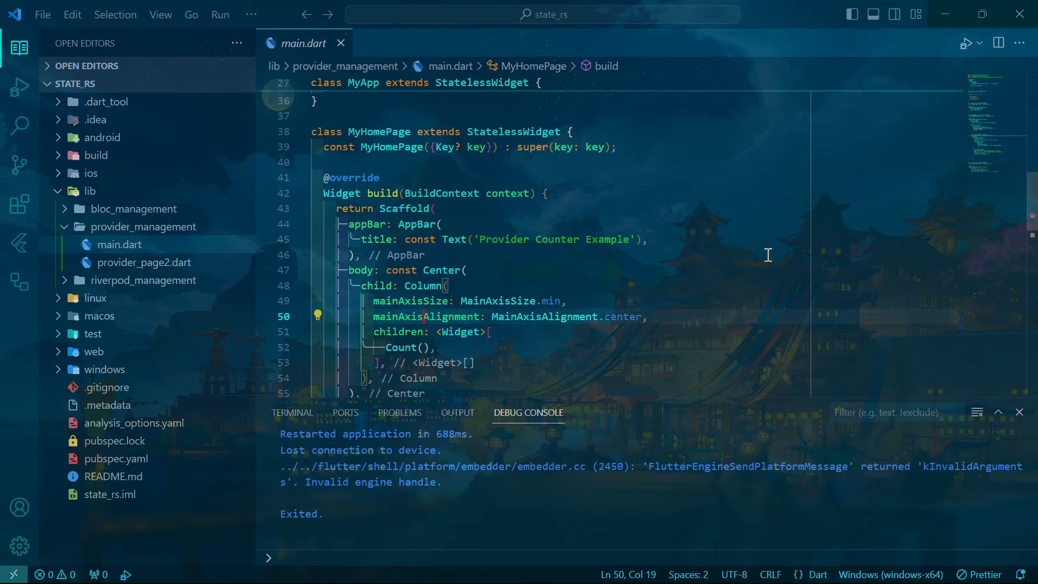
pyautogui.scroll(-3)
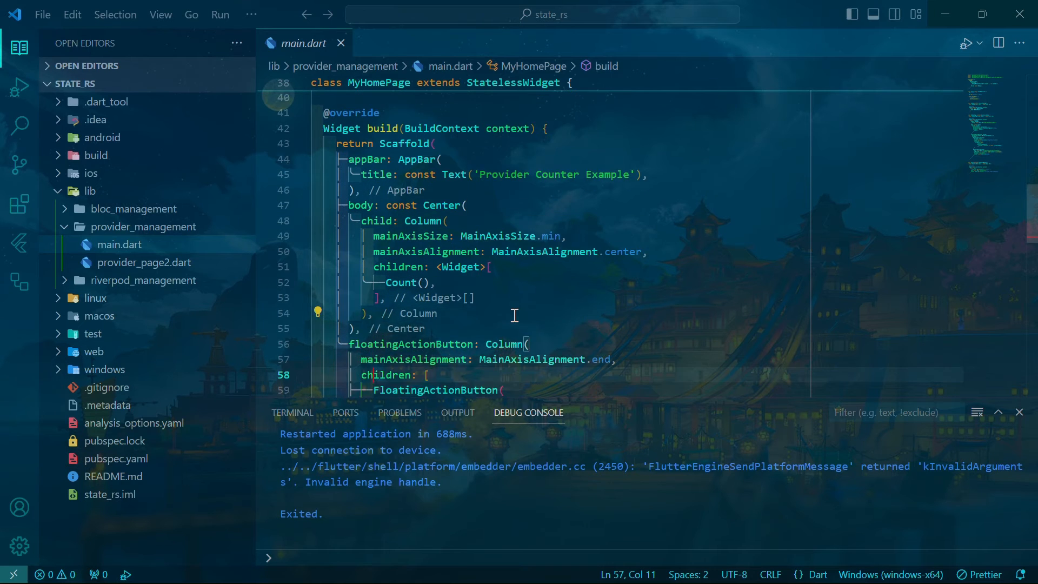
pyautogui.scroll(-3)
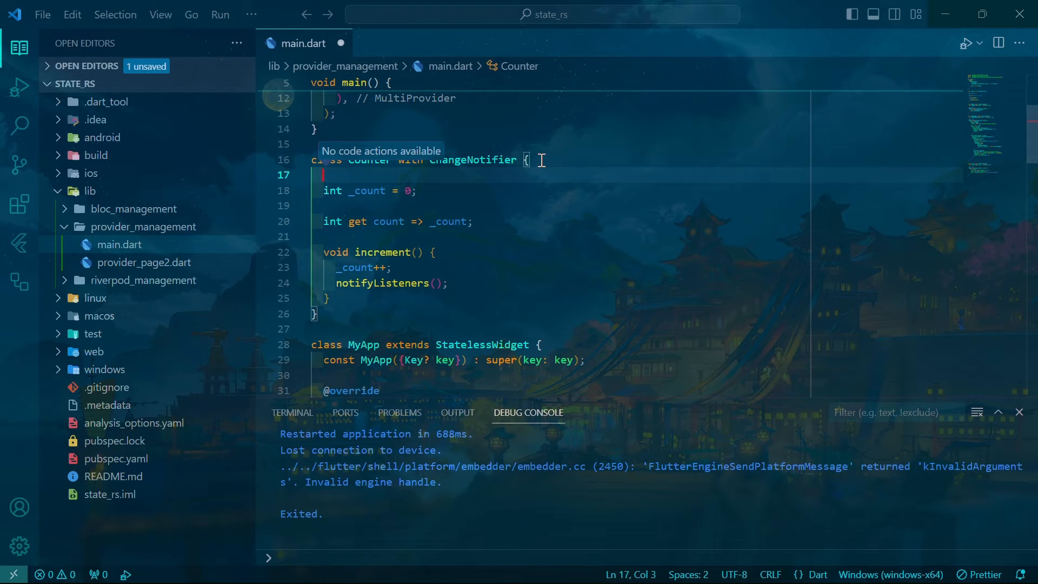
# - Add the comment '// Default to 0.' above the Counter's _count field
pyautogui.write('// Default to')
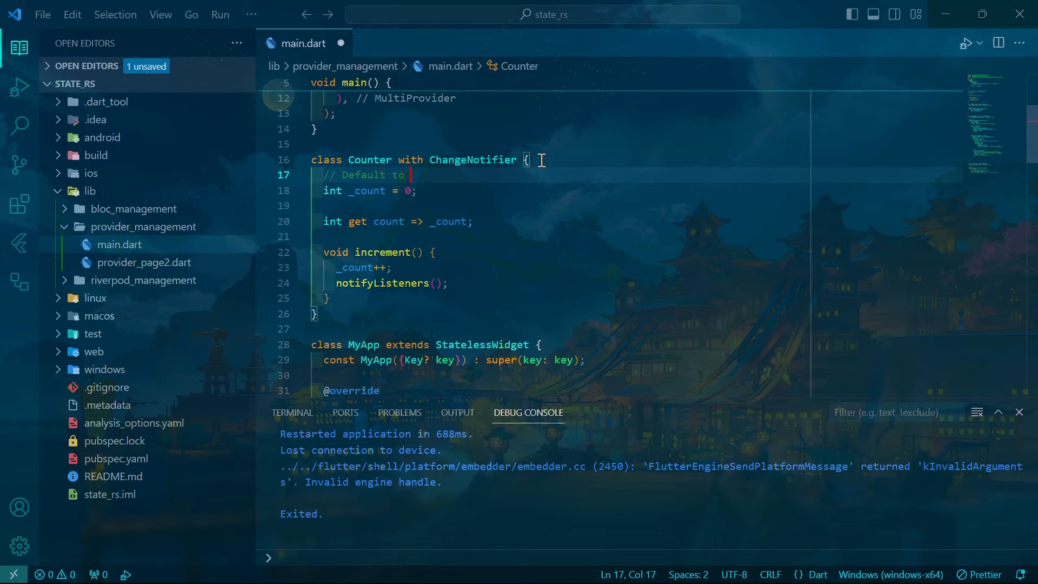
pyautogui.write('0.')
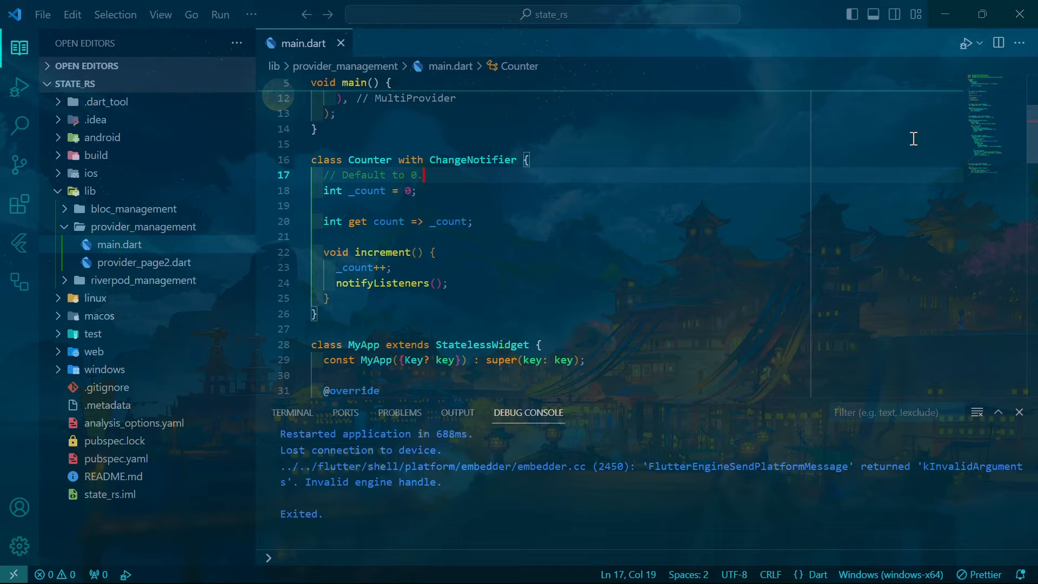
pyautogui.scroll(-3)
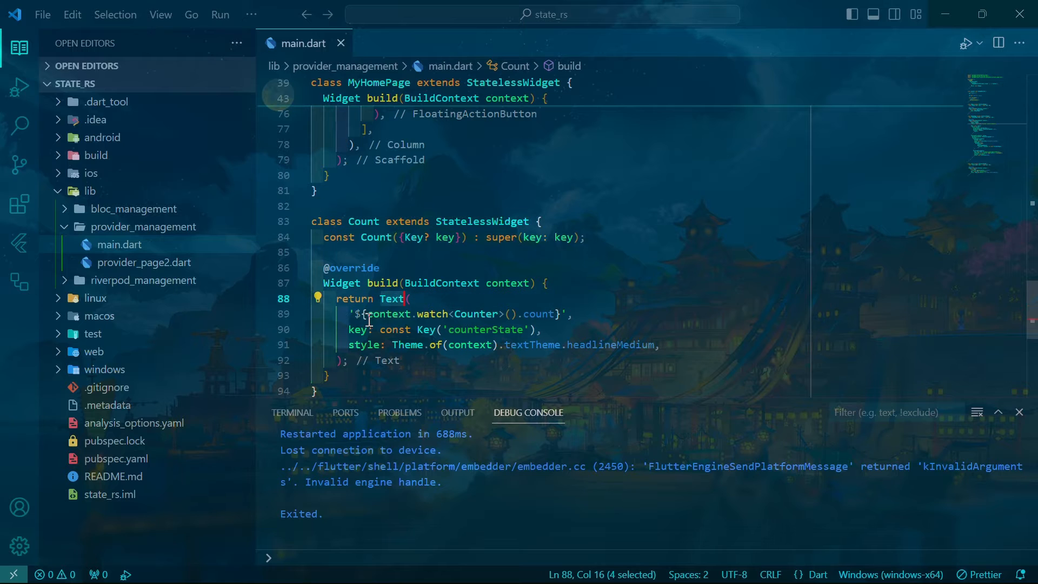
# - Review the Count widget and count getter, then move to provider_page2.dart
pyautogui.click(546, 314)
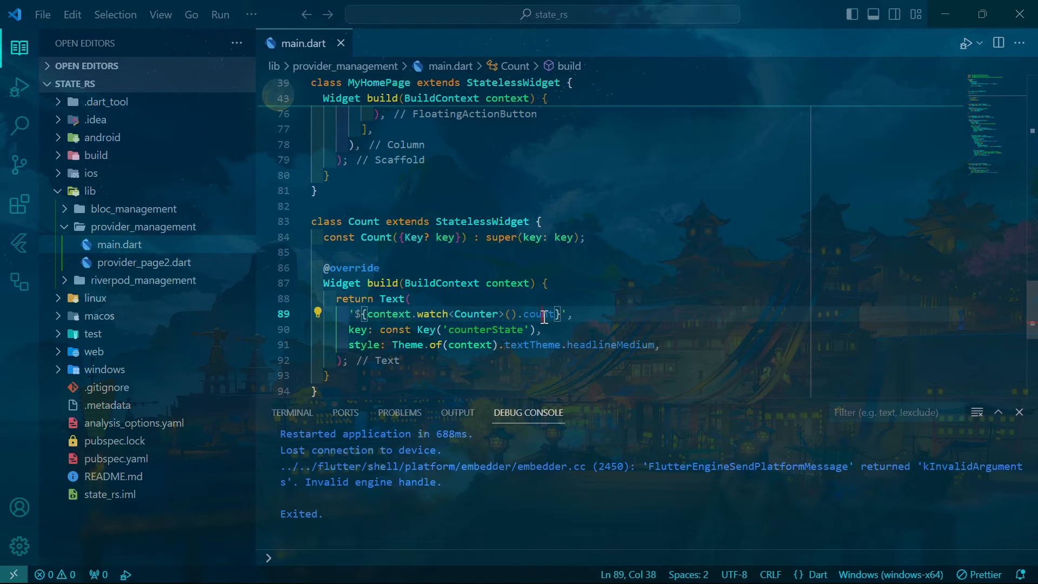
pyautogui.doubleClick(540, 313)
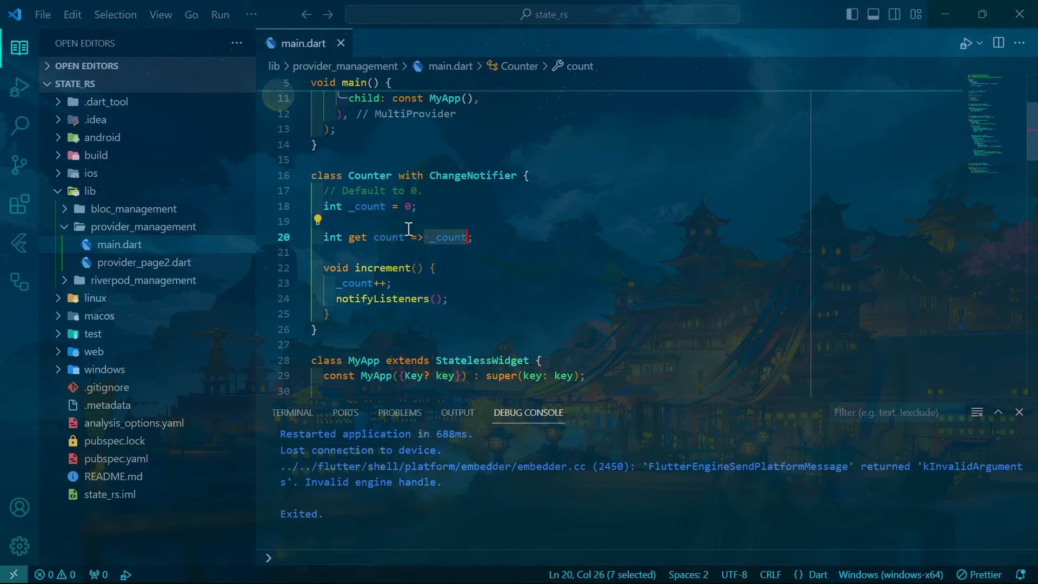
pyautogui.click(418, 205)
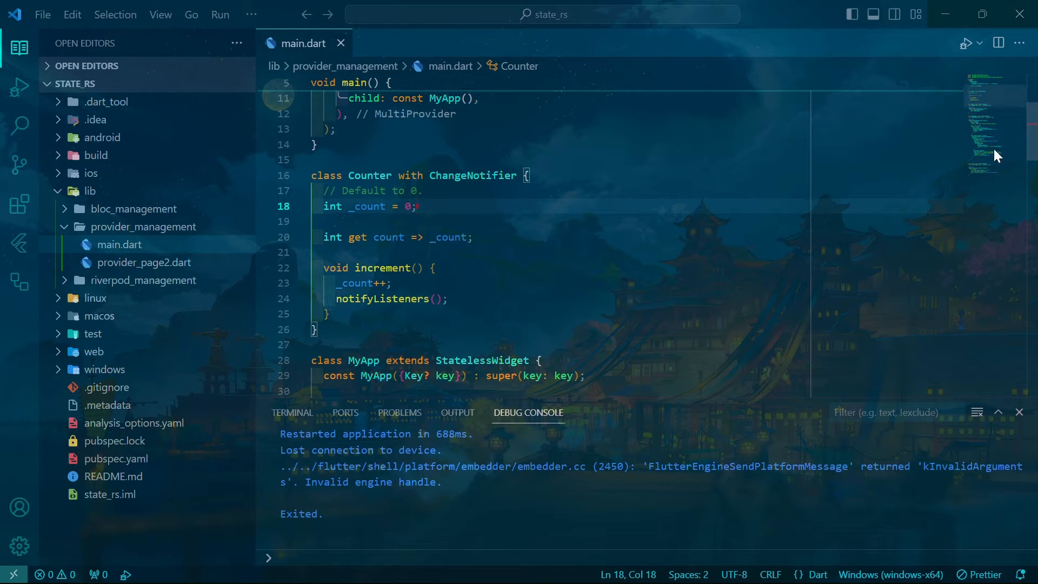
pyautogui.scroll(-3)
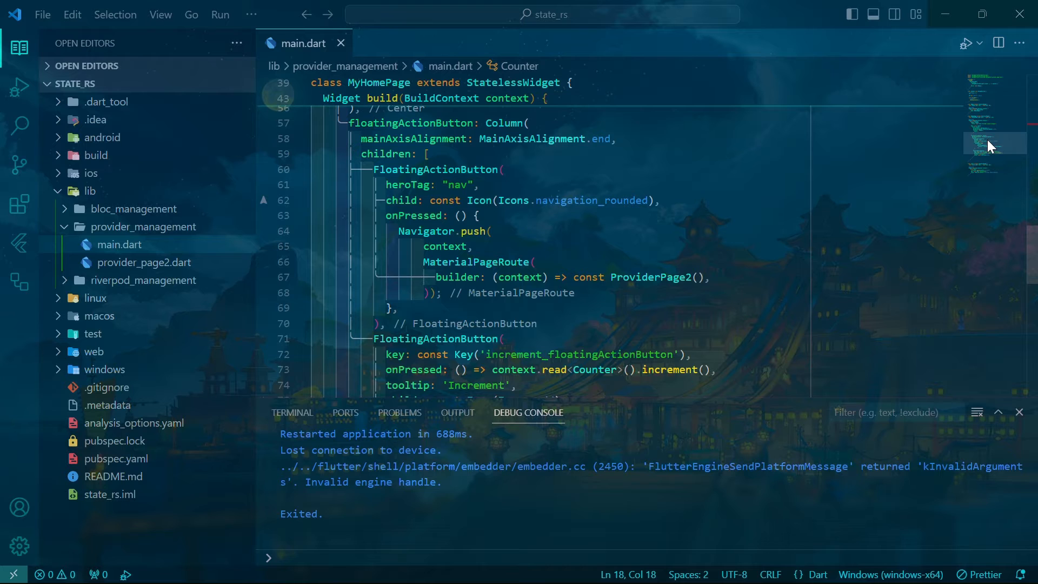
pyautogui.click(144, 261)
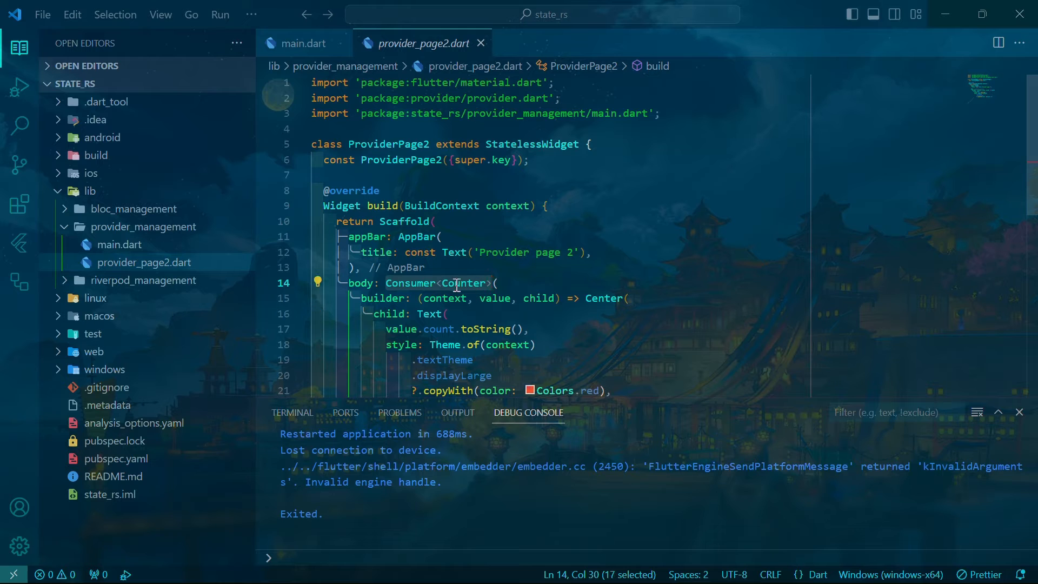
# - Rename page 2's Consumer builder parameter to counterValue so the Text uses counterValue.count
pyautogui.write('c')
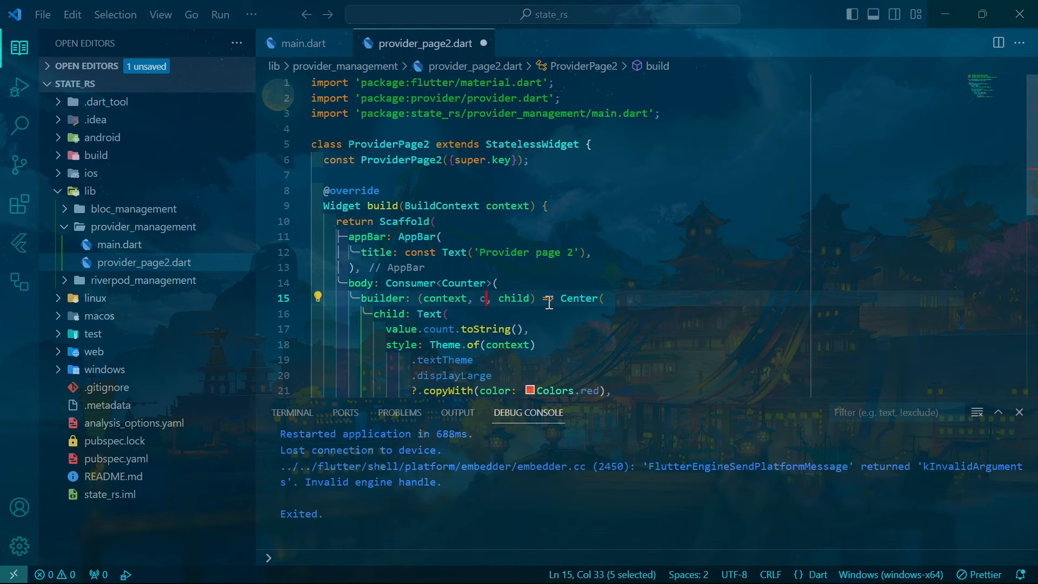
pyautogui.write('counterValue')
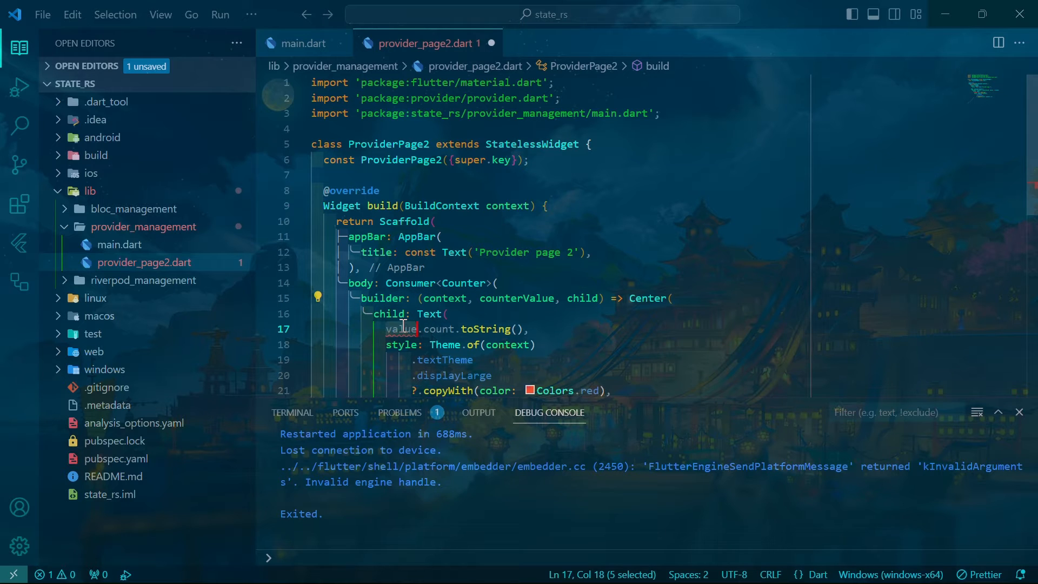
pyautogui.write('counterValue')
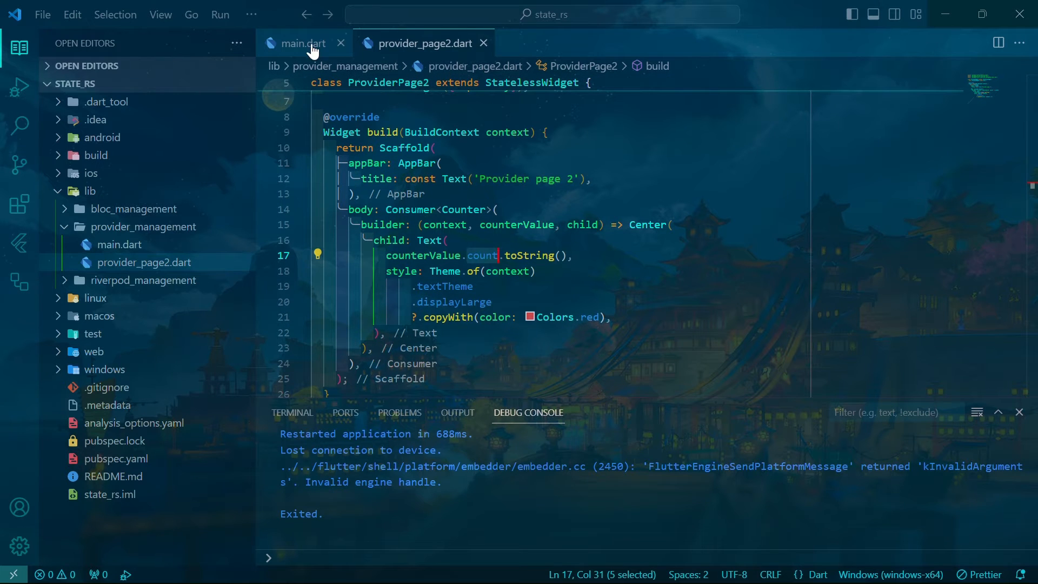
pyautogui.click(299, 43)
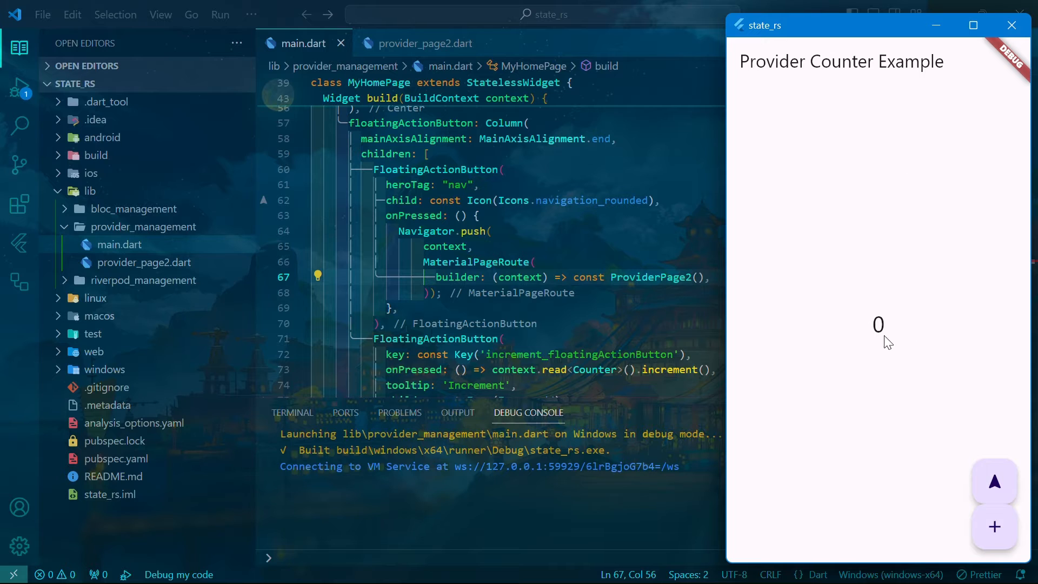
# - Confirm Provider page 2 shows the shared count, then raise the counter to 15
pyautogui.click(995, 481)
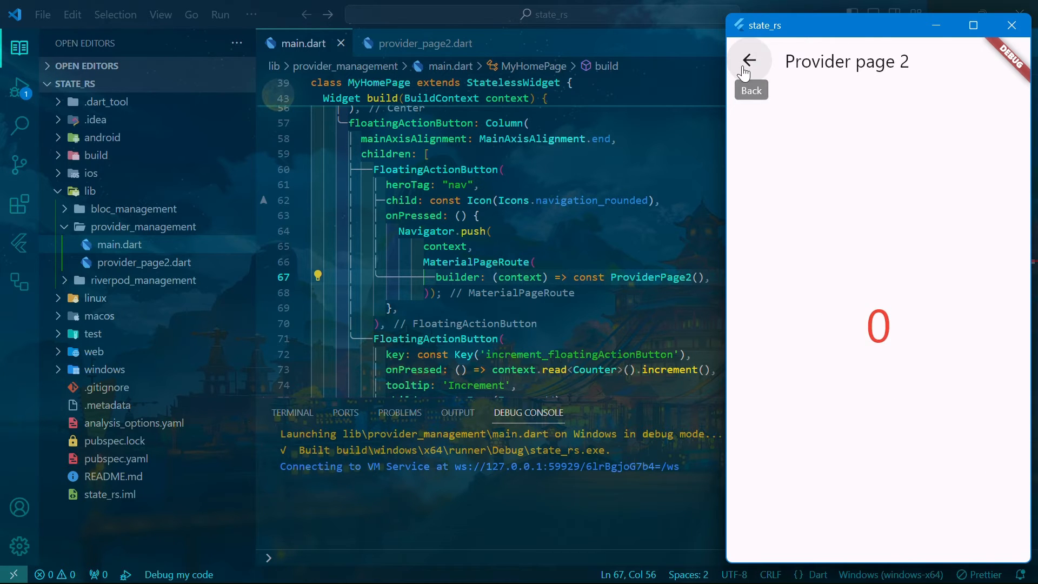
pyautogui.click(748, 60)
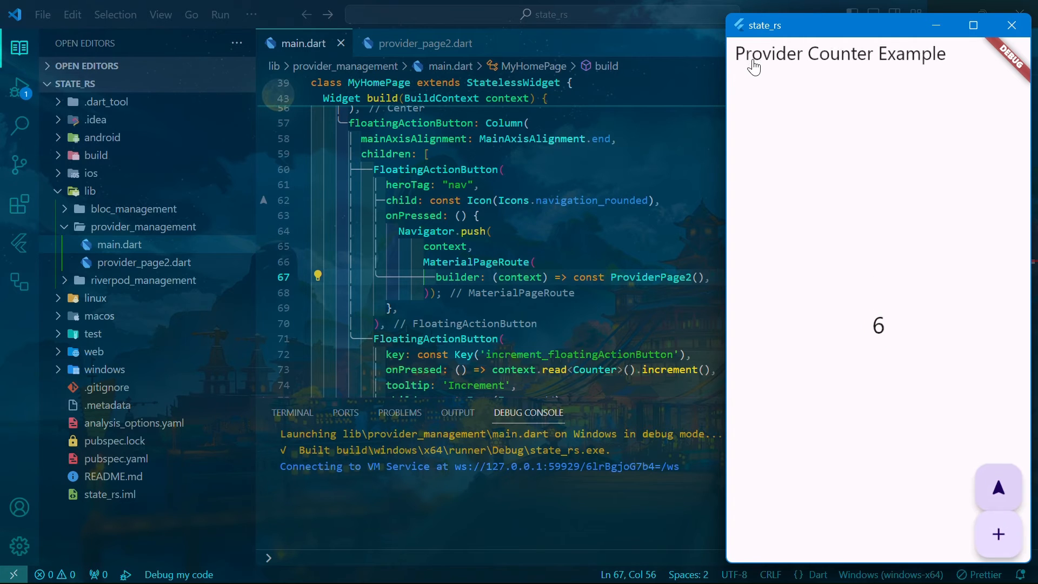
pyautogui.click(997, 534)
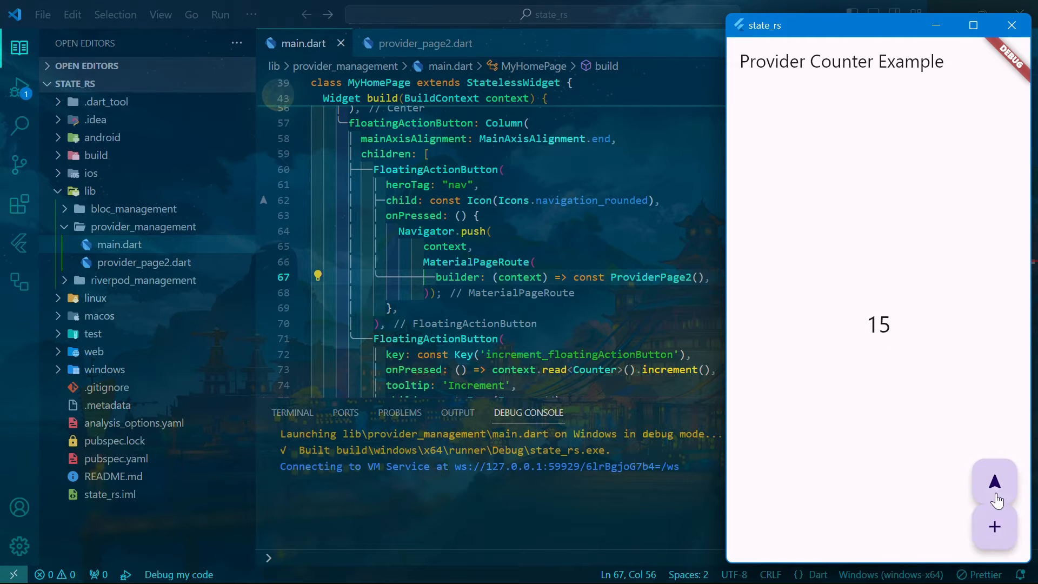
pyautogui.moveTo(889, 254)
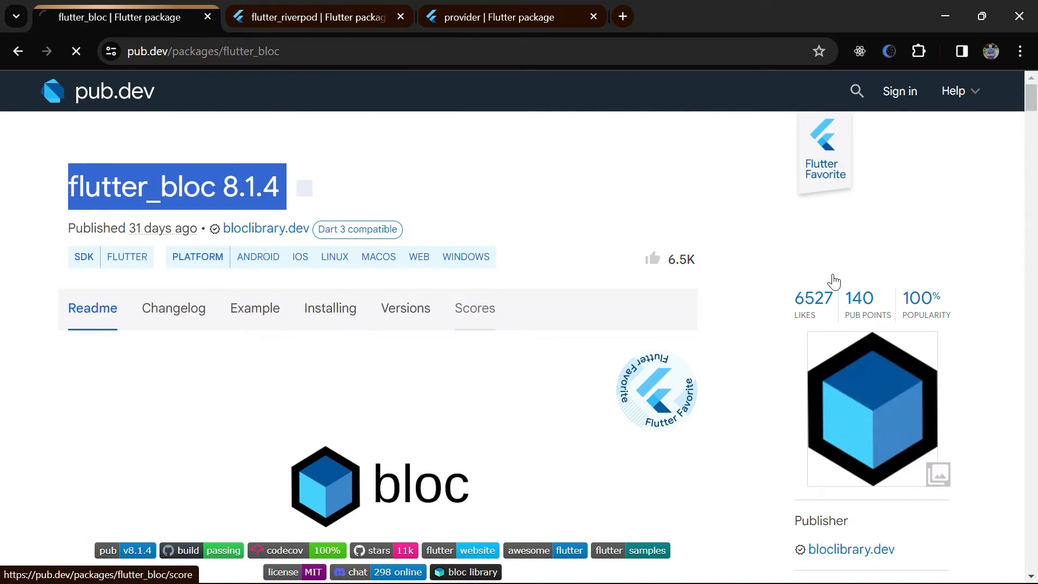
# - Check the flutter_bloc 8.1.4 package page on pub.dev
pyautogui.click(329, 308)
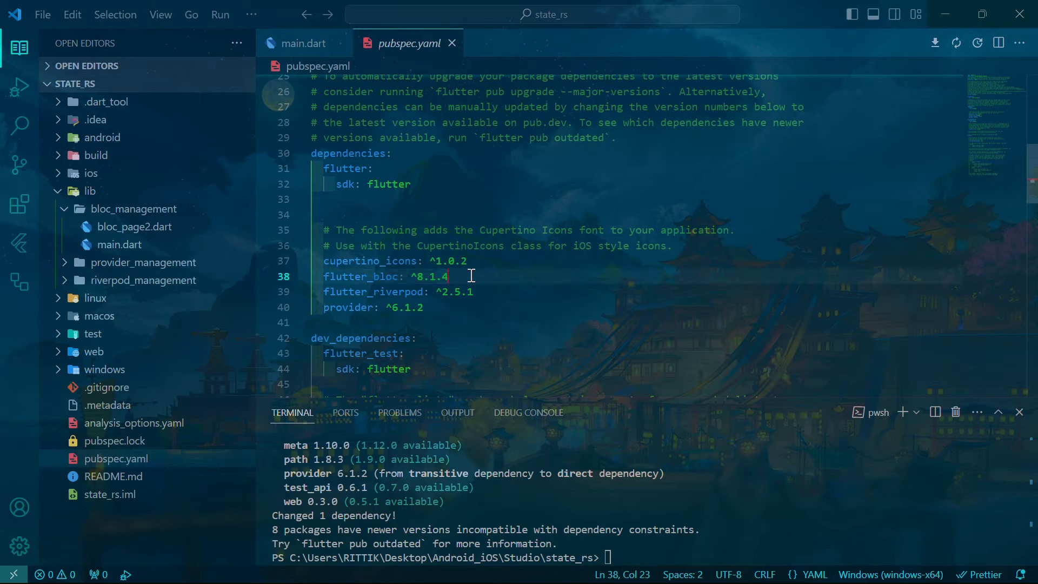
# - Review the CounterEvent classes and counter bloc comment in the Bloc main.dart
pyautogui.click(304, 44)
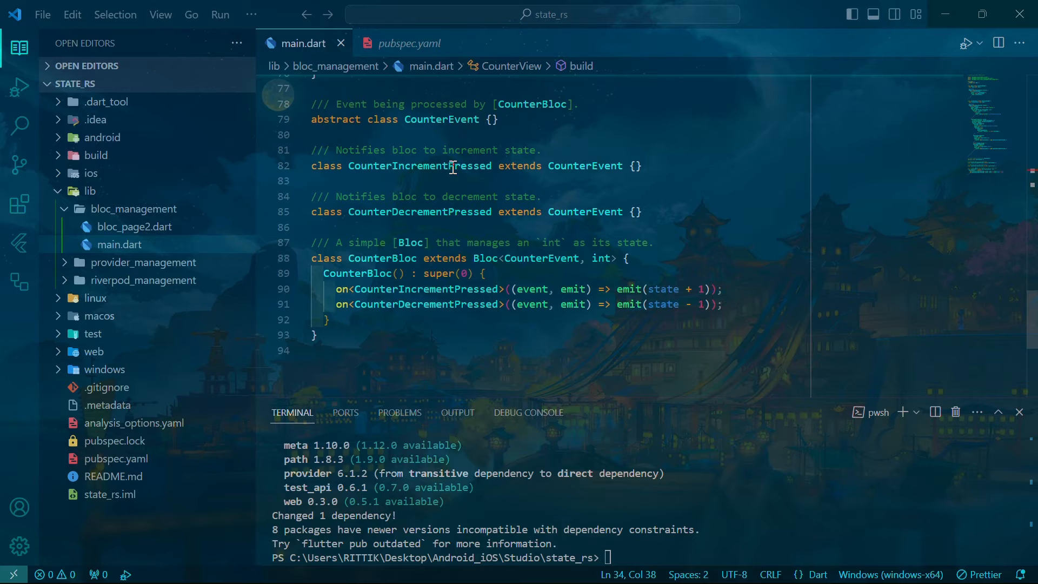
pyautogui.click(495, 119)
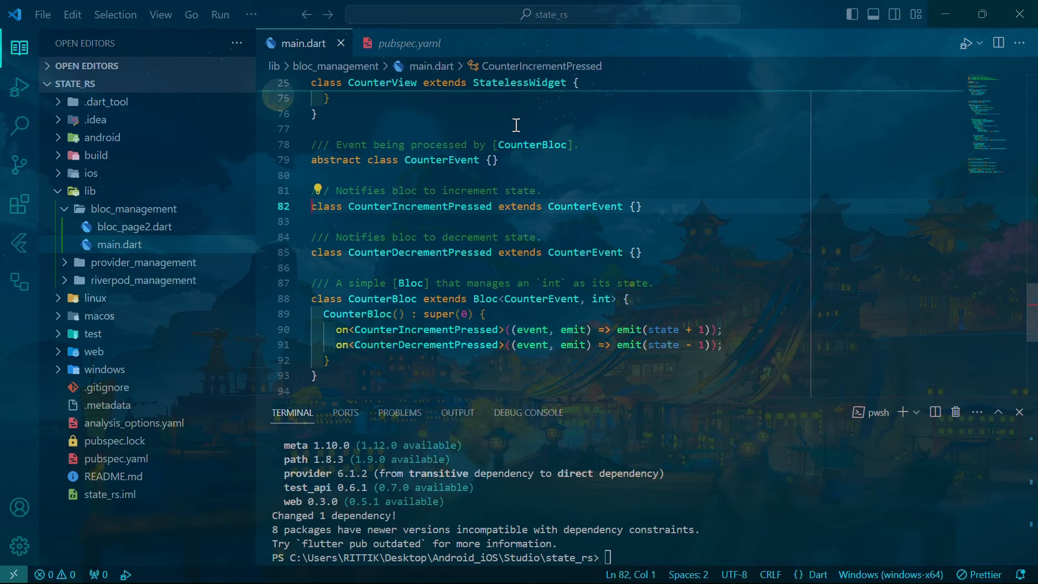
pyautogui.doubleClick(585, 205)
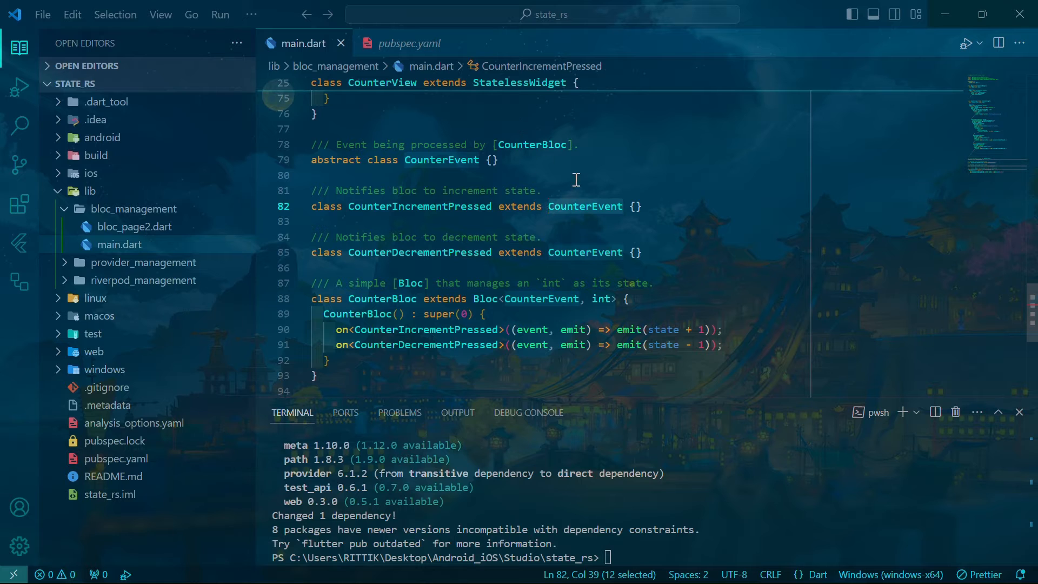
pyautogui.doubleClick(420, 252)
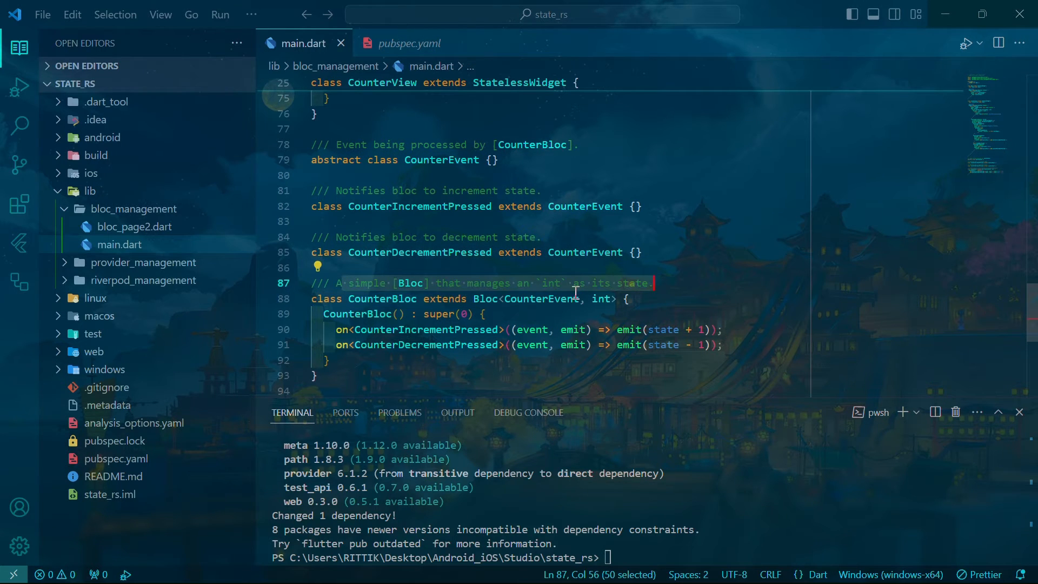
pyautogui.click(599, 298)
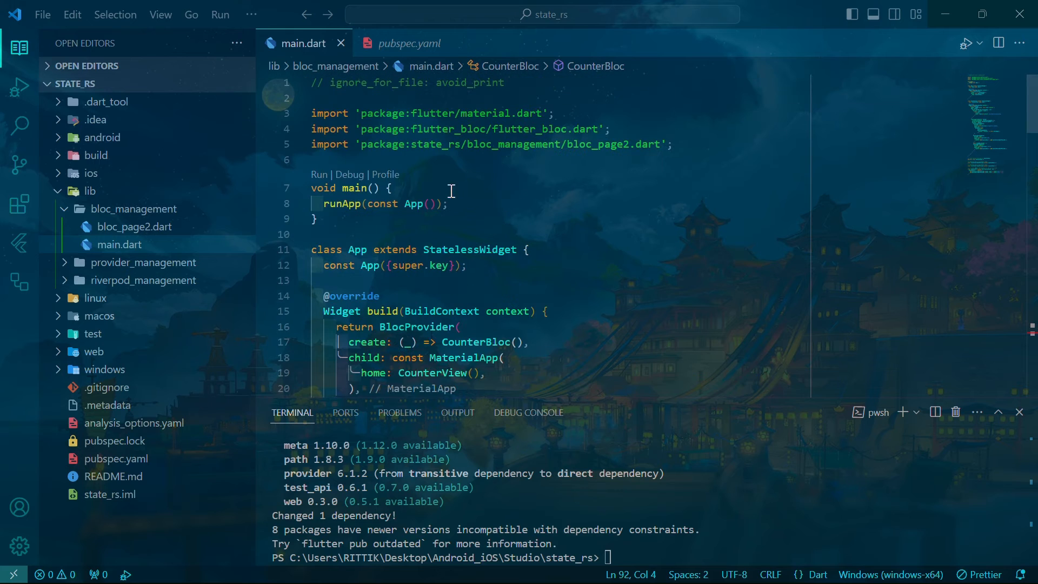
pyautogui.click(318, 233)
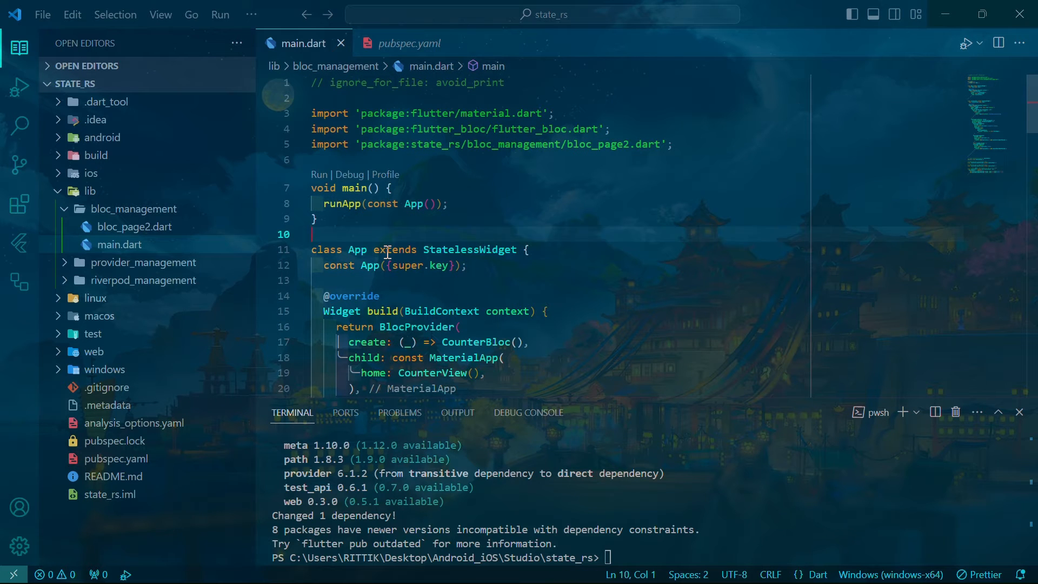
# - Retitle the CounterView app bar to 'Bloc Counter' and save
pyautogui.scroll(-3)
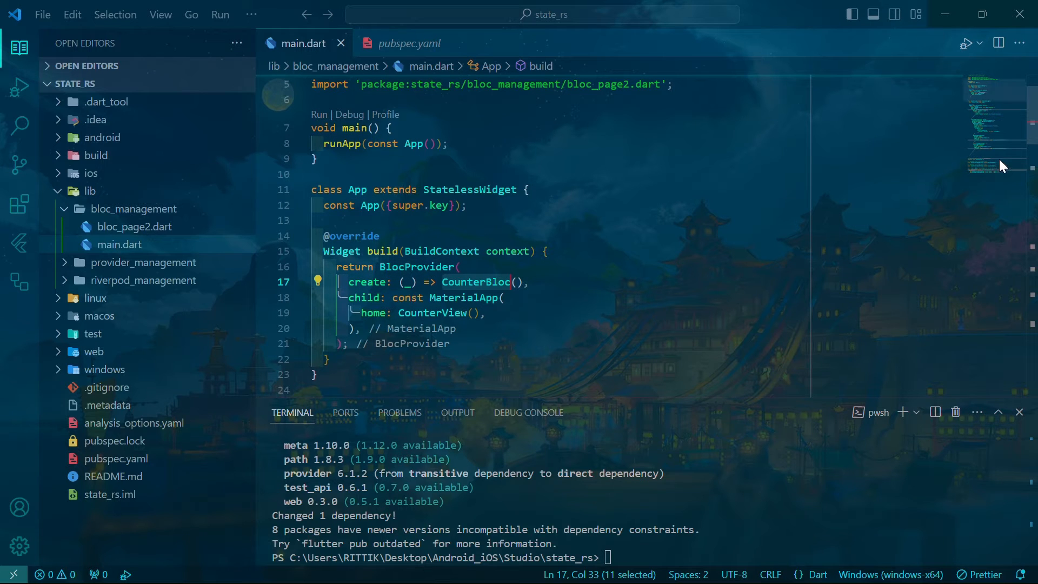
pyautogui.scroll(-3)
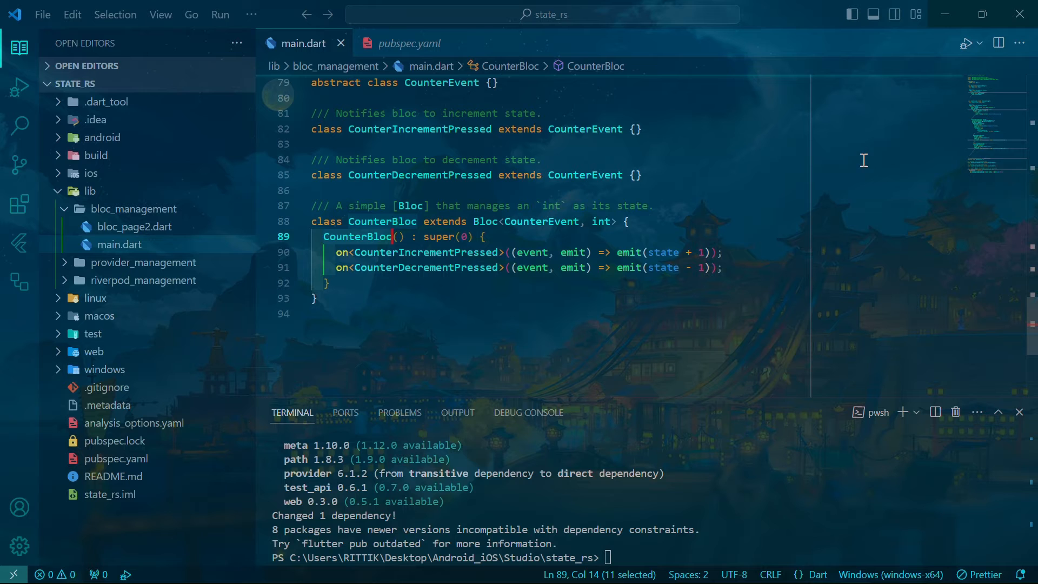
pyautogui.scroll(3)
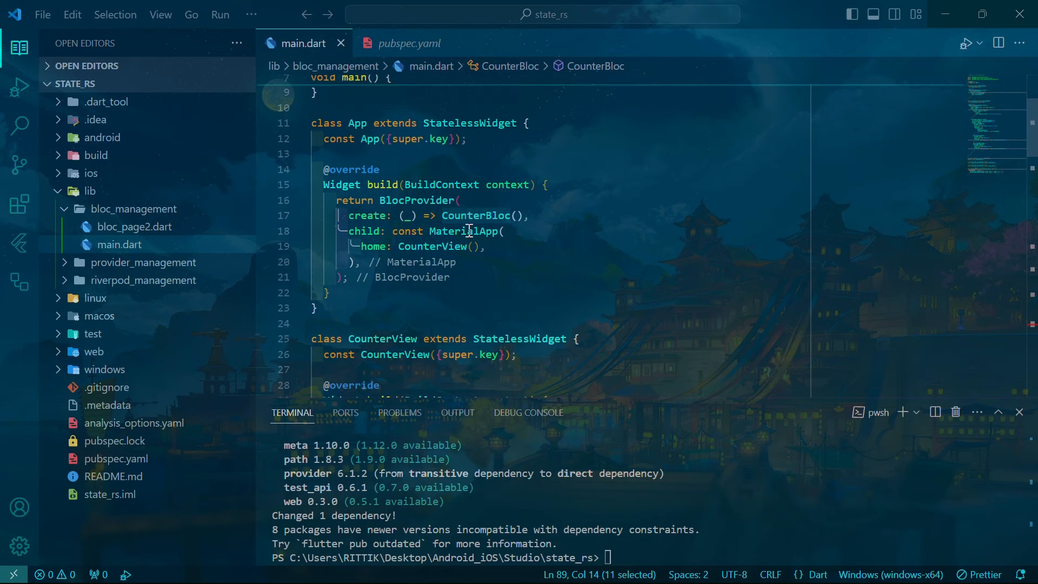
pyautogui.click(358, 355)
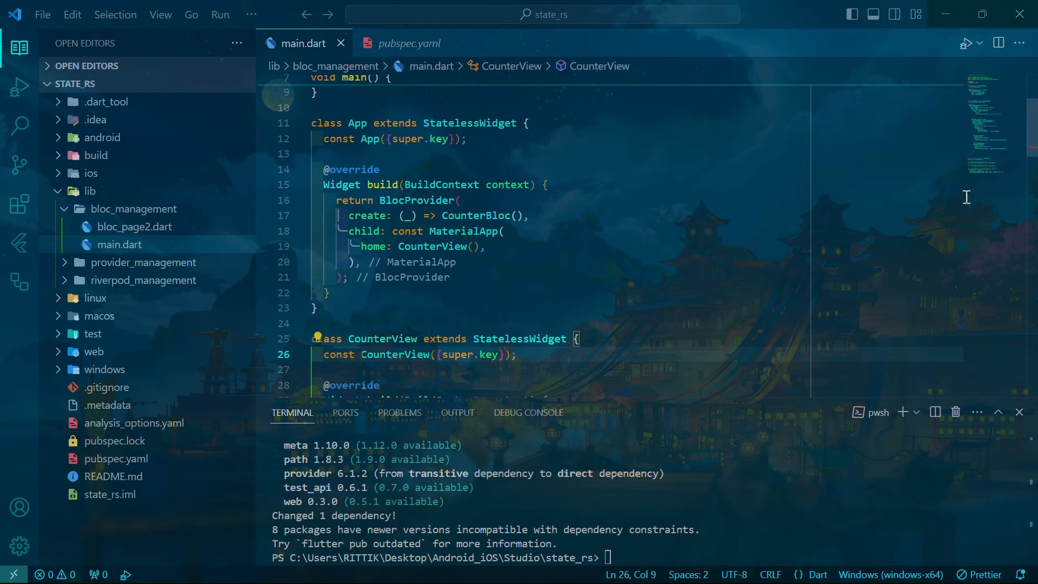
pyautogui.scroll(-3)
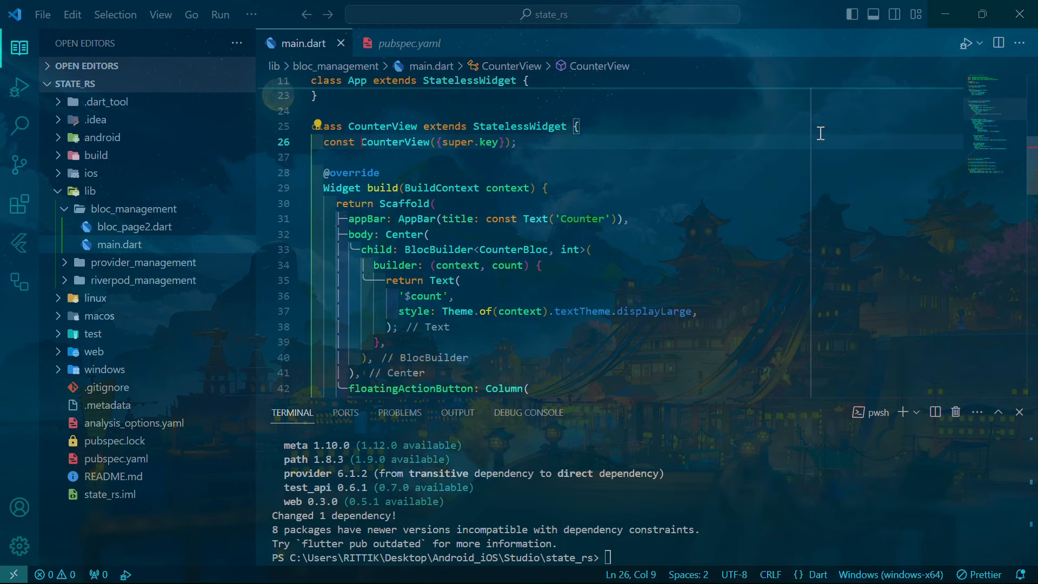
pyautogui.click(559, 218)
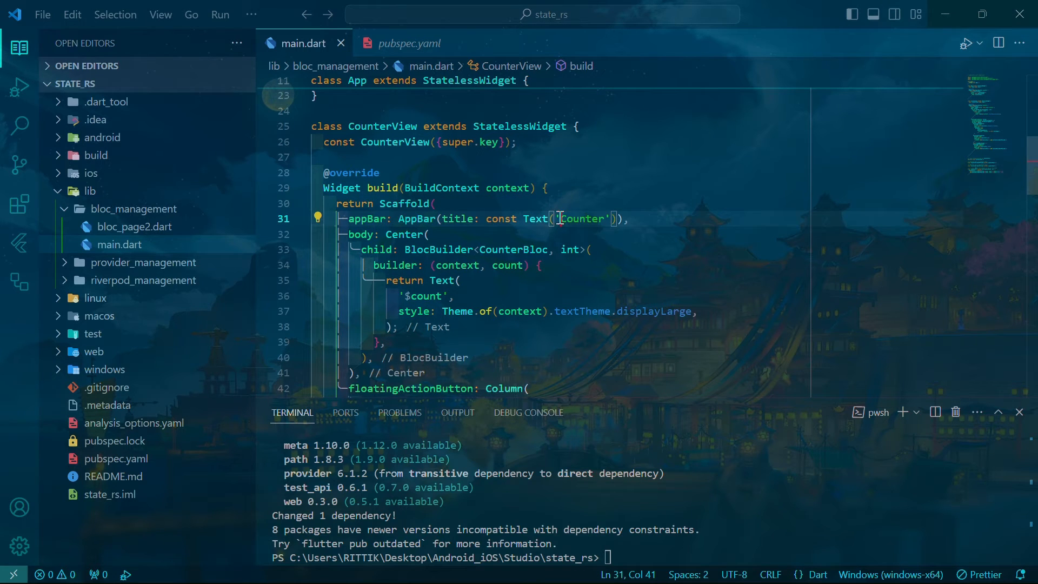
pyautogui.write('Bloc')
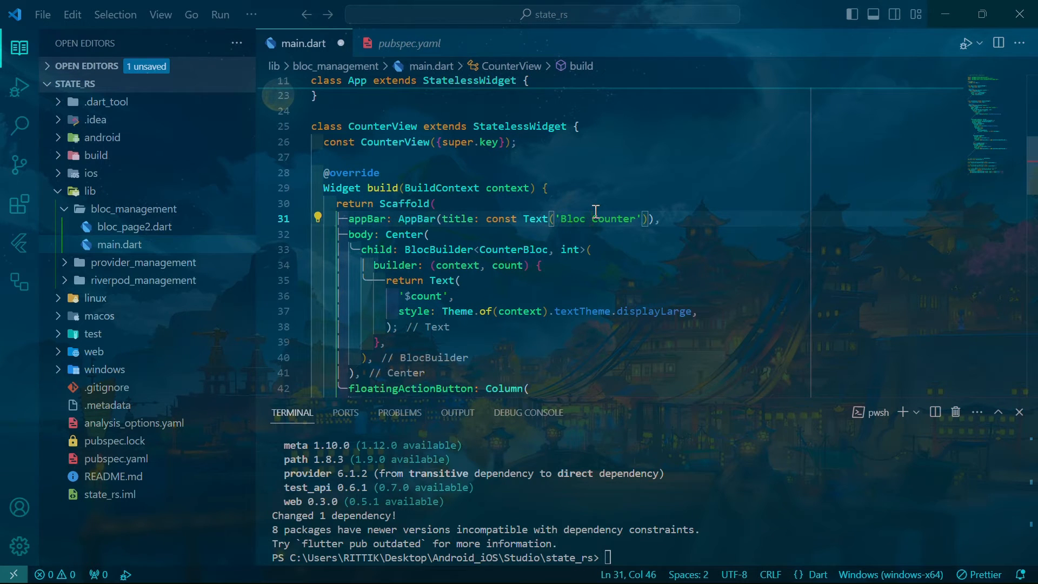
pyautogui.press('ctrl+s')
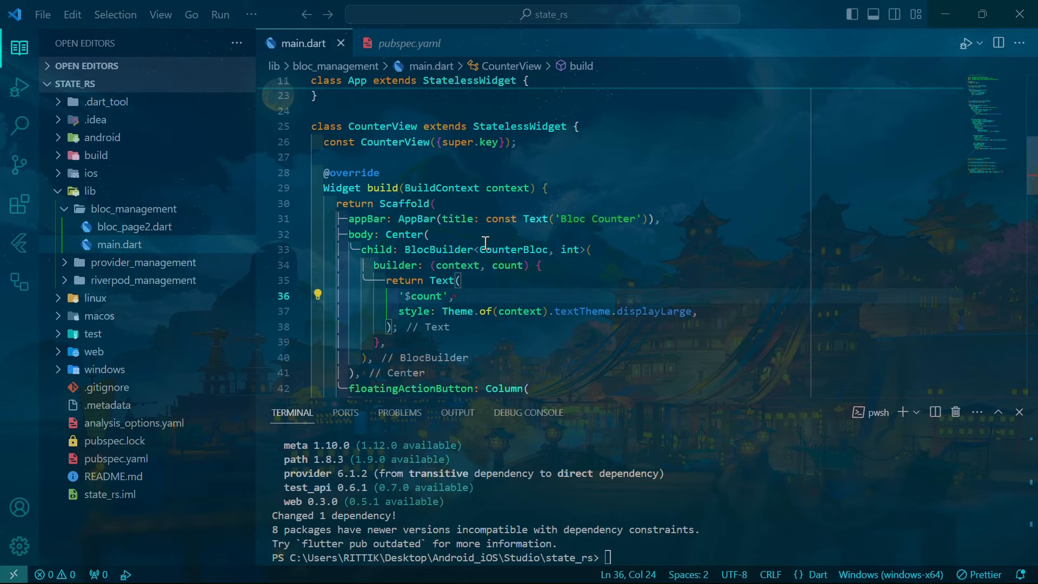
# - Change the decrement button's heroTag to "deduct, Minus"
pyautogui.doubleClick(568, 249)
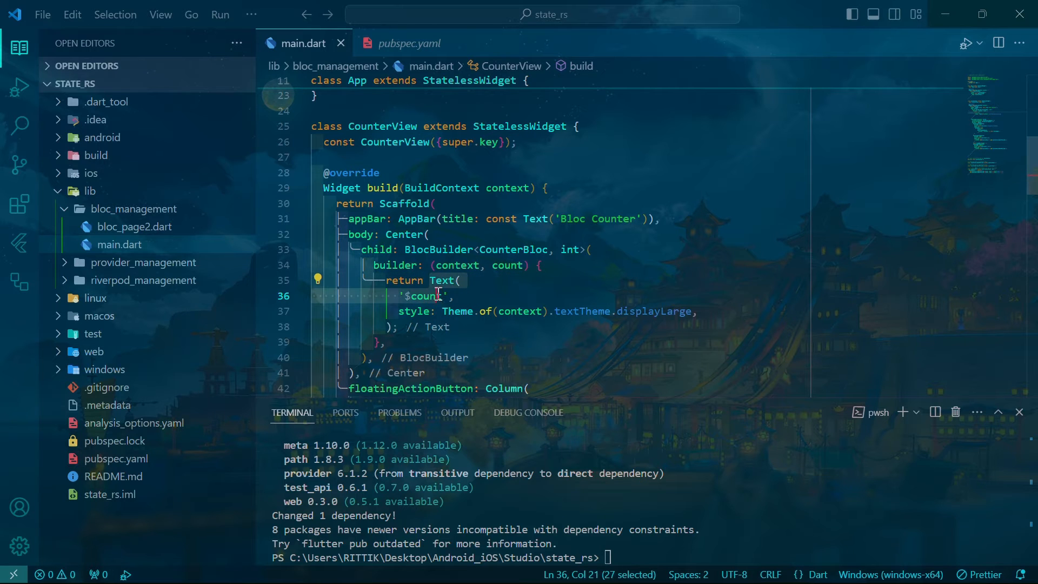
pyautogui.scroll(-3)
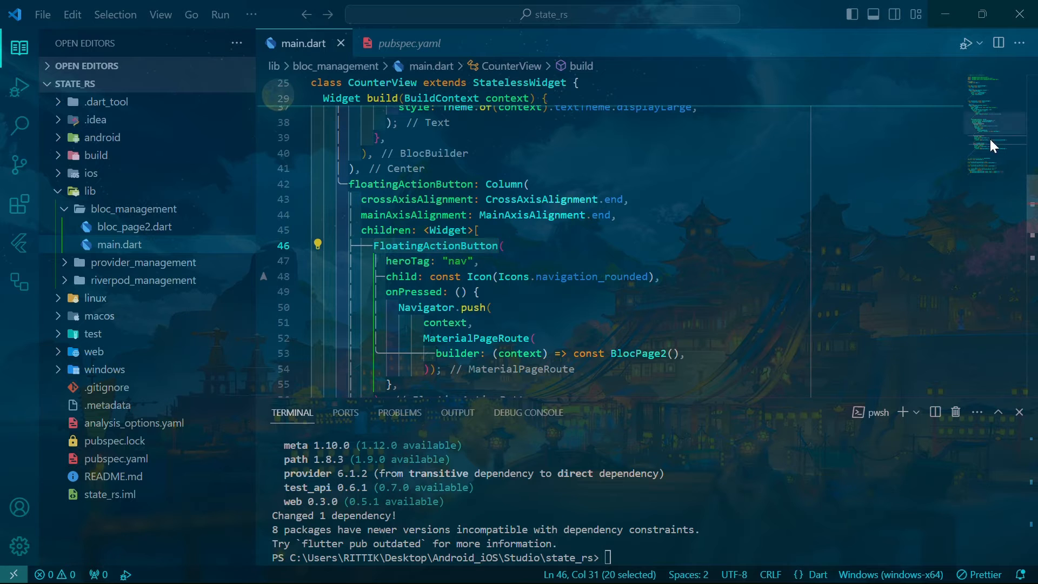
pyautogui.scroll(-3)
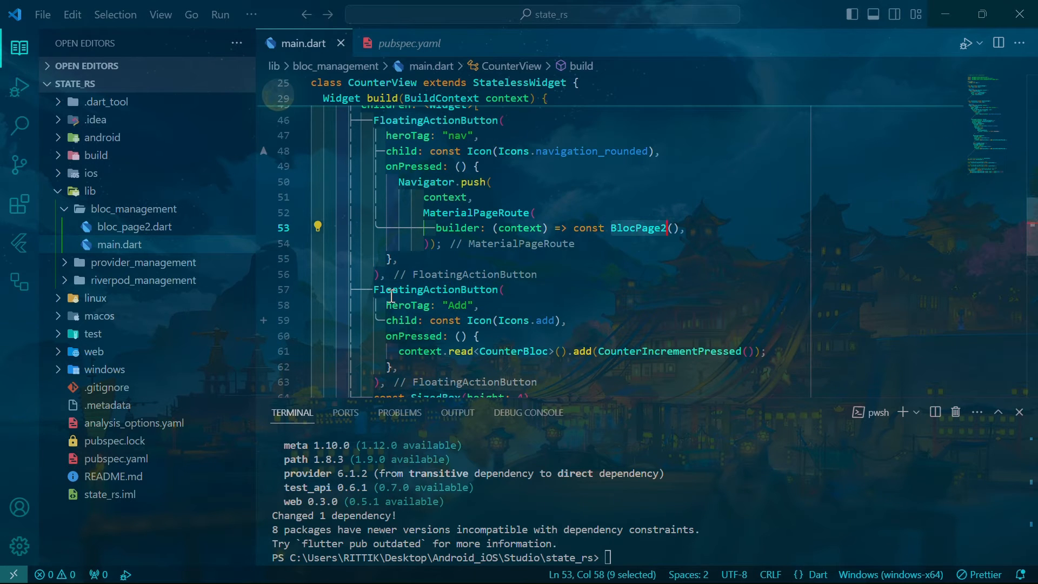
pyautogui.scroll(-3)
pyautogui.write('heroTag: "deduct')
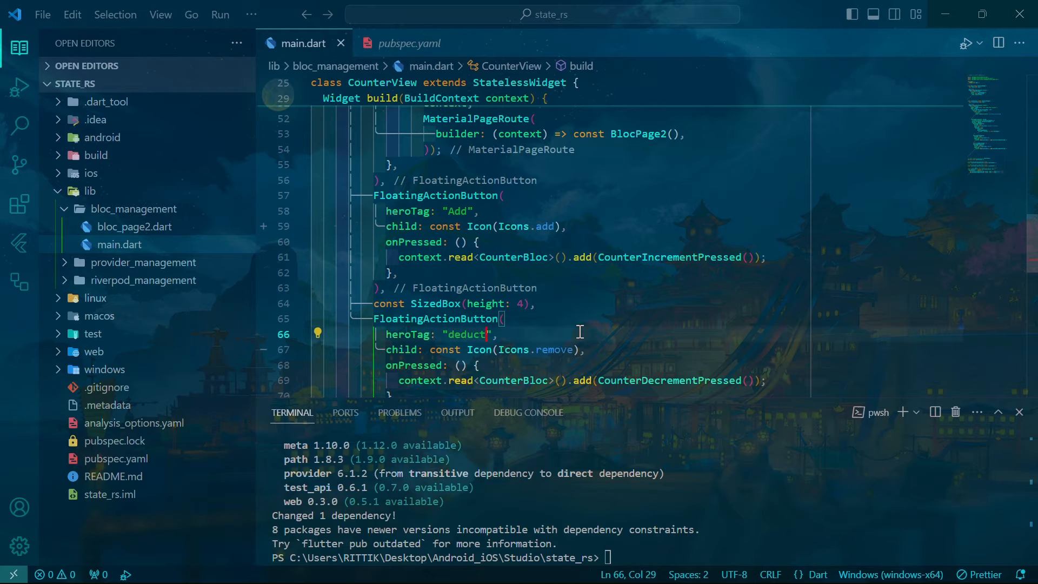
pyautogui.write(', Minus')
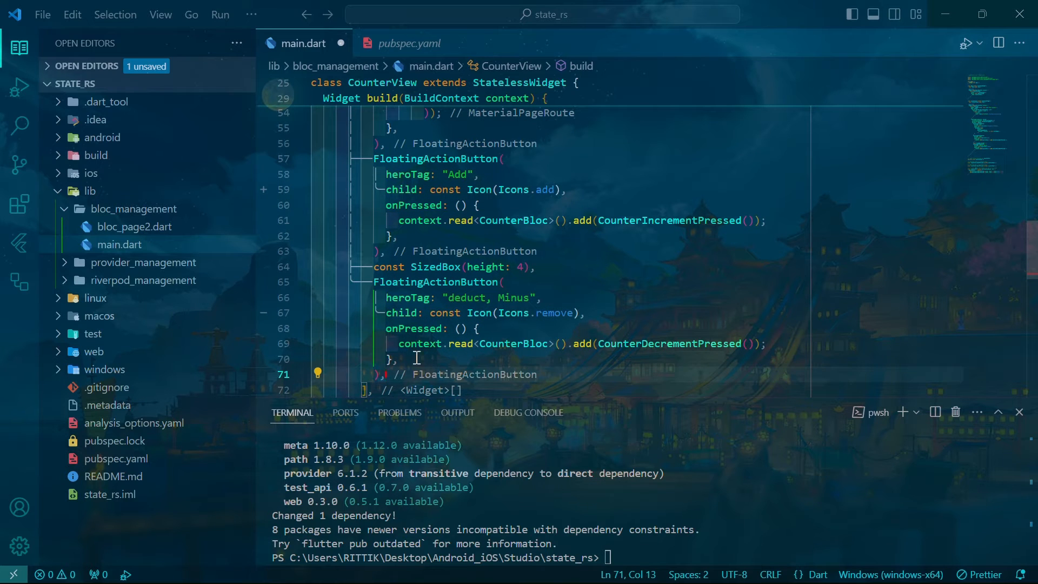
pyautogui.doubleClick(629, 344)
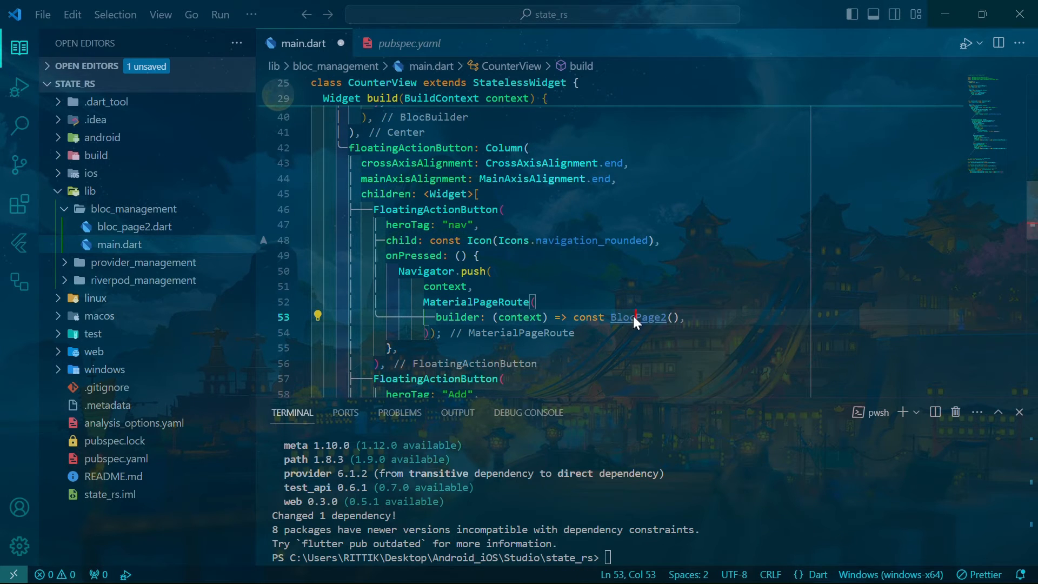
# - Retitle Bloc page 2's app bar 'BLoc Page 2' and return to the Bloc main.dart
pyautogui.click(637, 317)
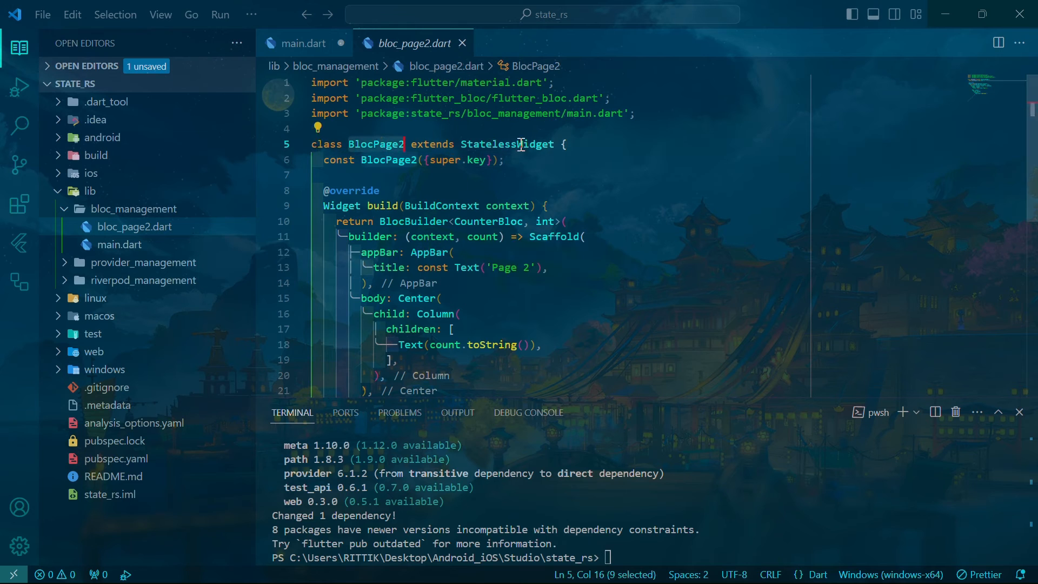
pyautogui.moveTo(436, 314)
pyautogui.write('BLoc ')
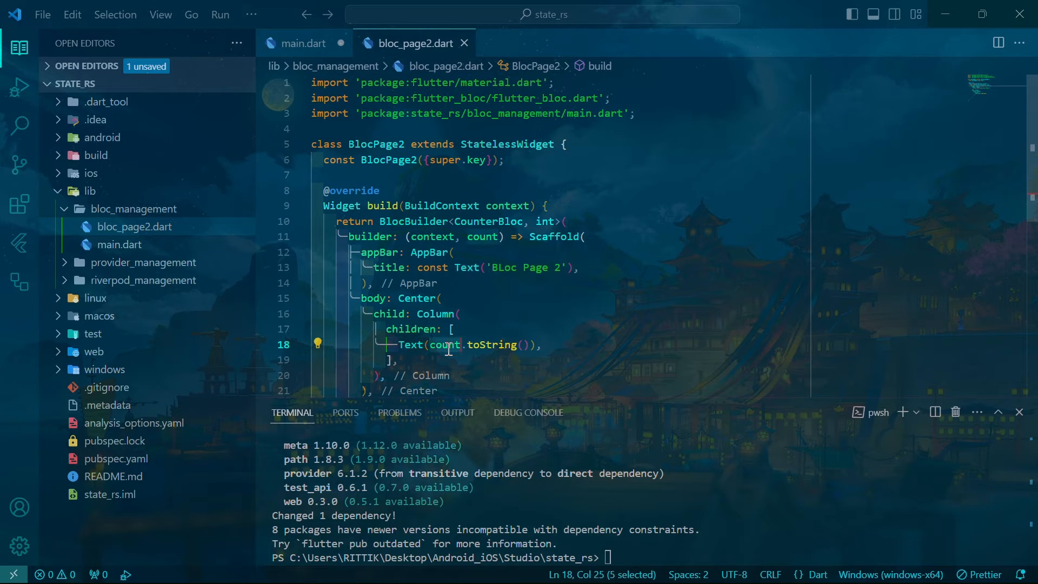
pyautogui.click(541, 221)
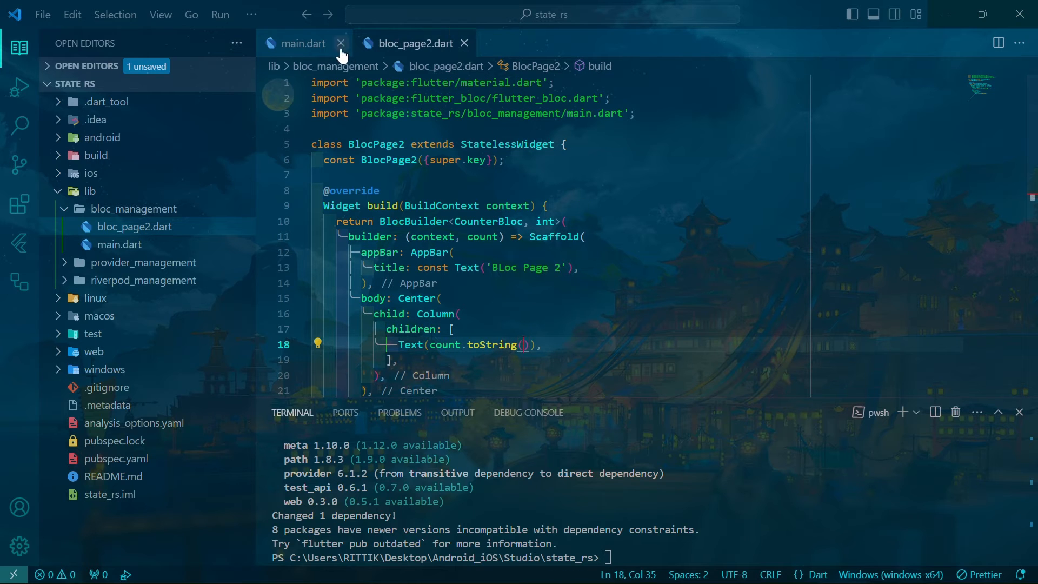
pyautogui.click(305, 43)
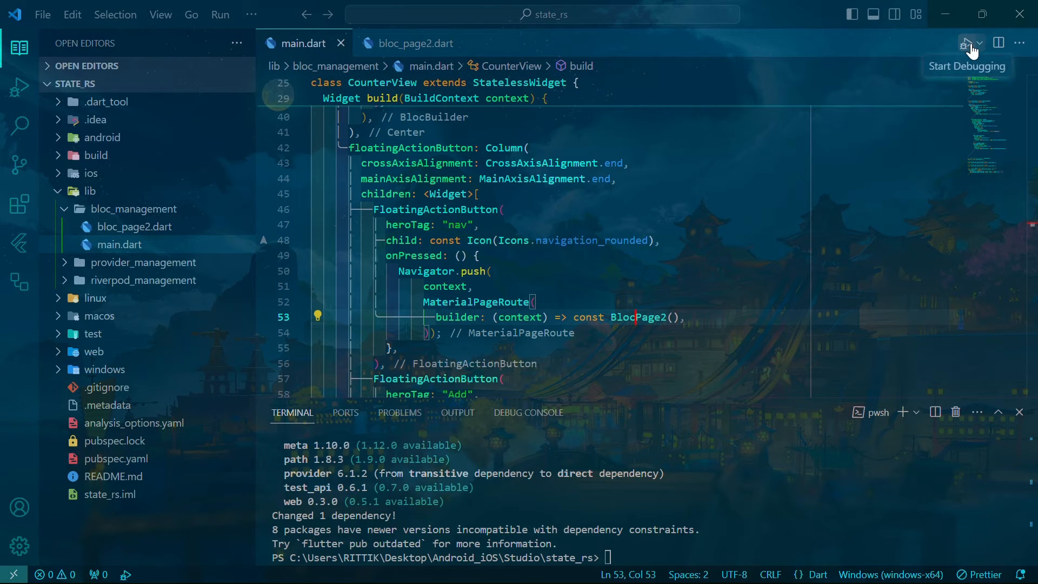
# - Launch the Bloc counter app and confirm page 2 shows the shared count of 6
pyautogui.click(964, 44)
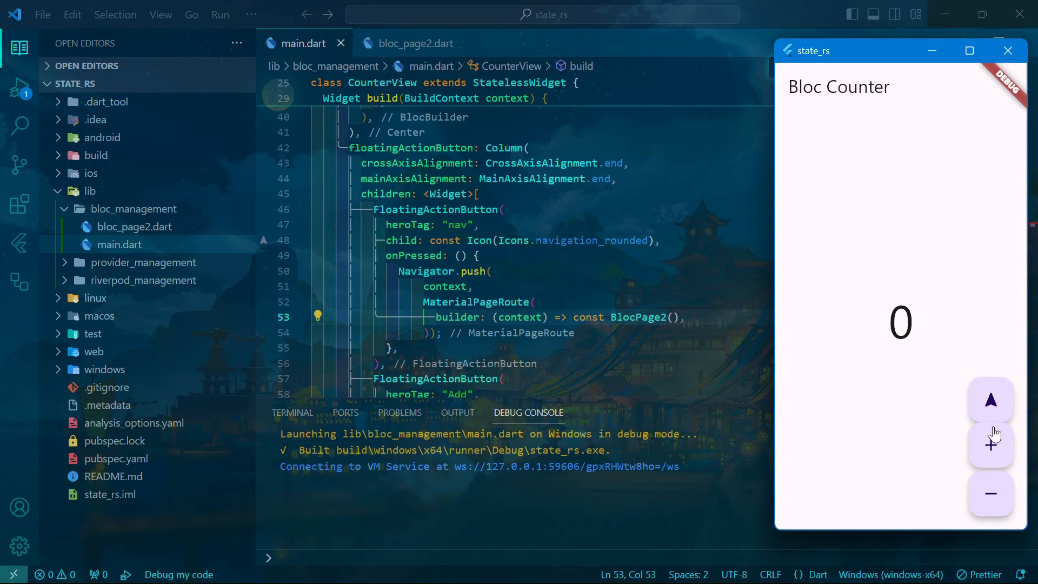
pyautogui.click(991, 399)
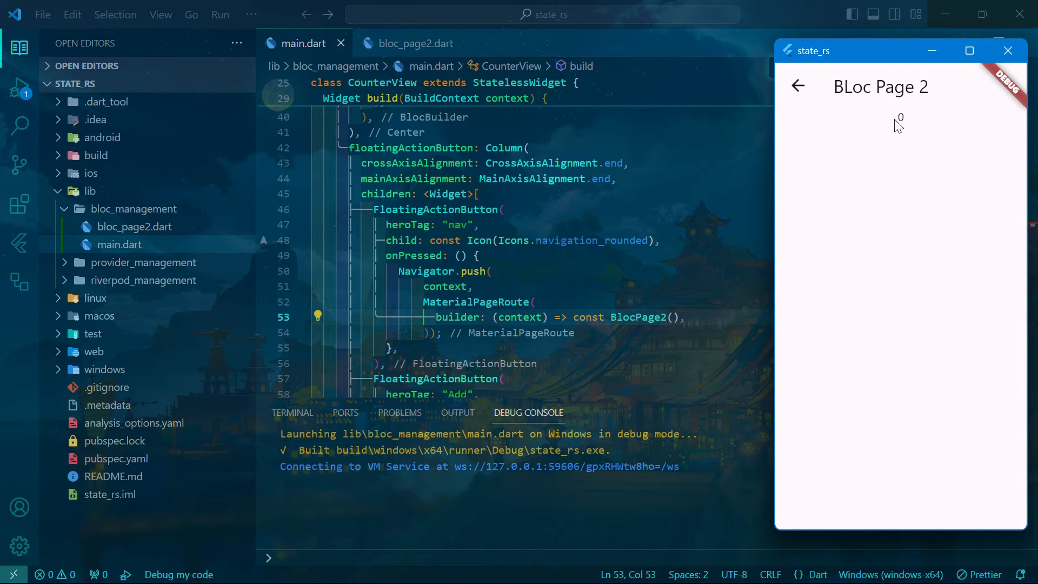
pyautogui.click(798, 87)
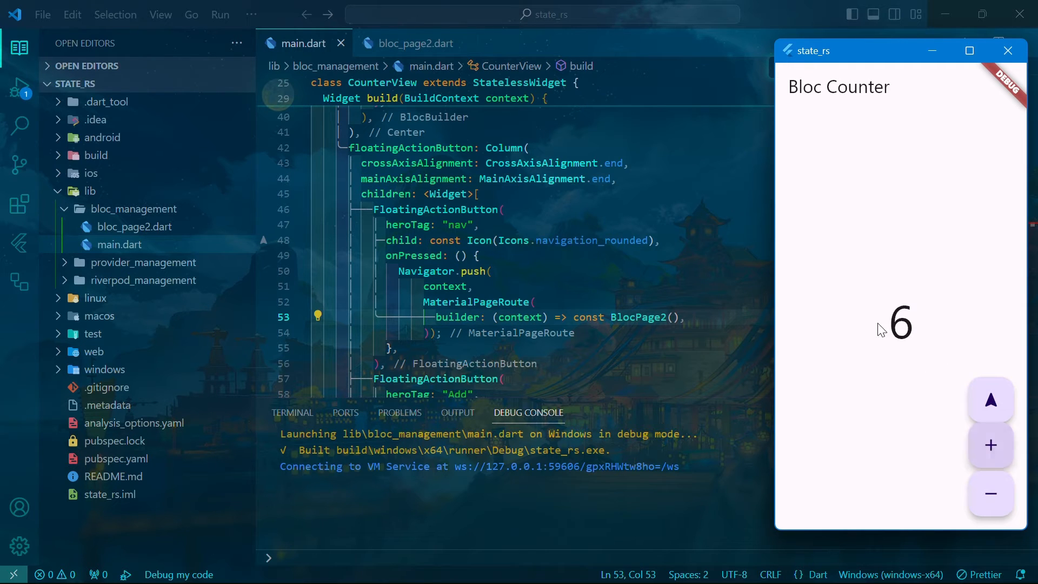
pyautogui.click(991, 399)
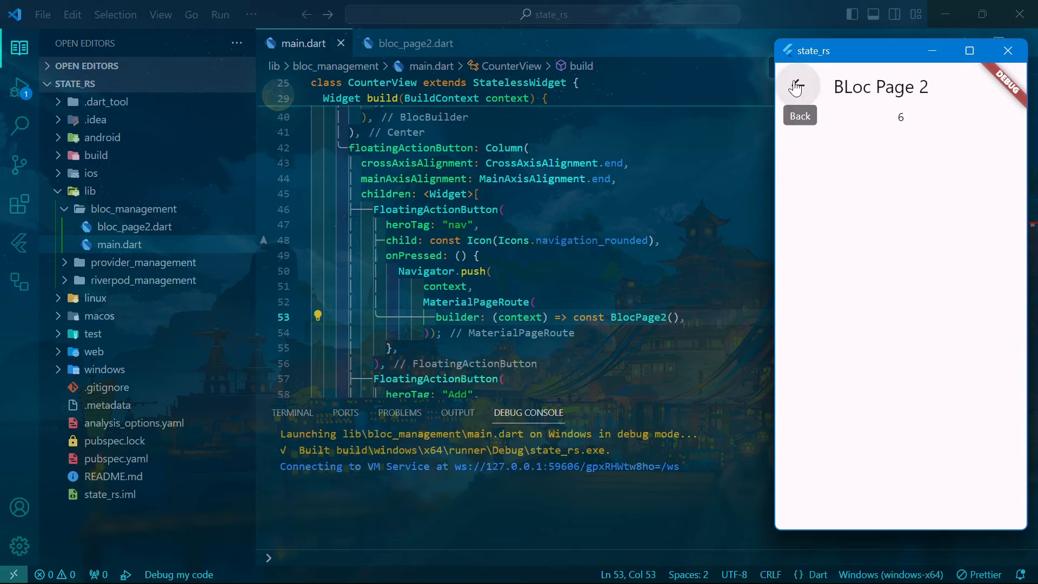
pyautogui.click(799, 116)
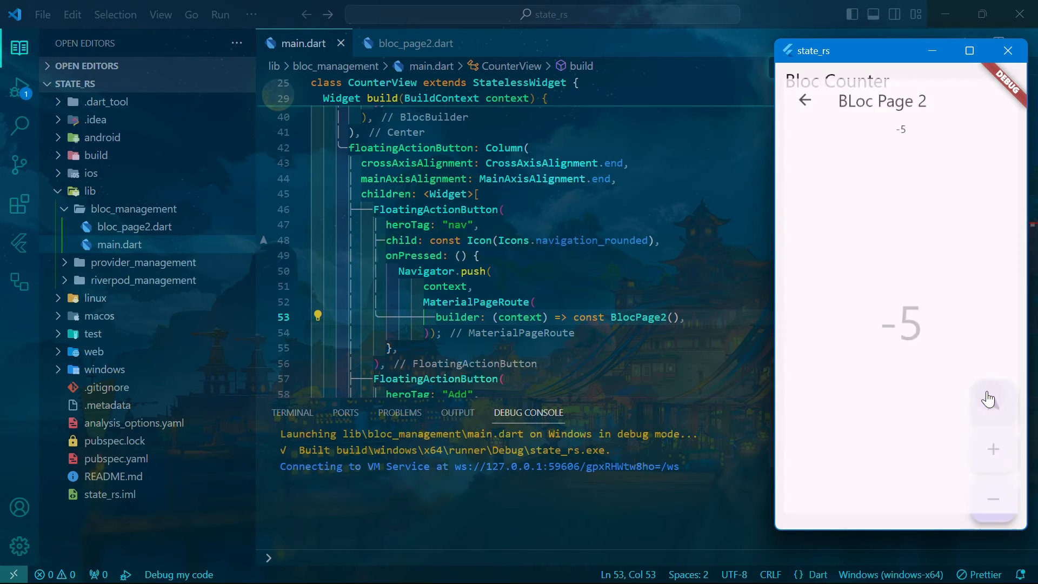
pyautogui.click(803, 99)
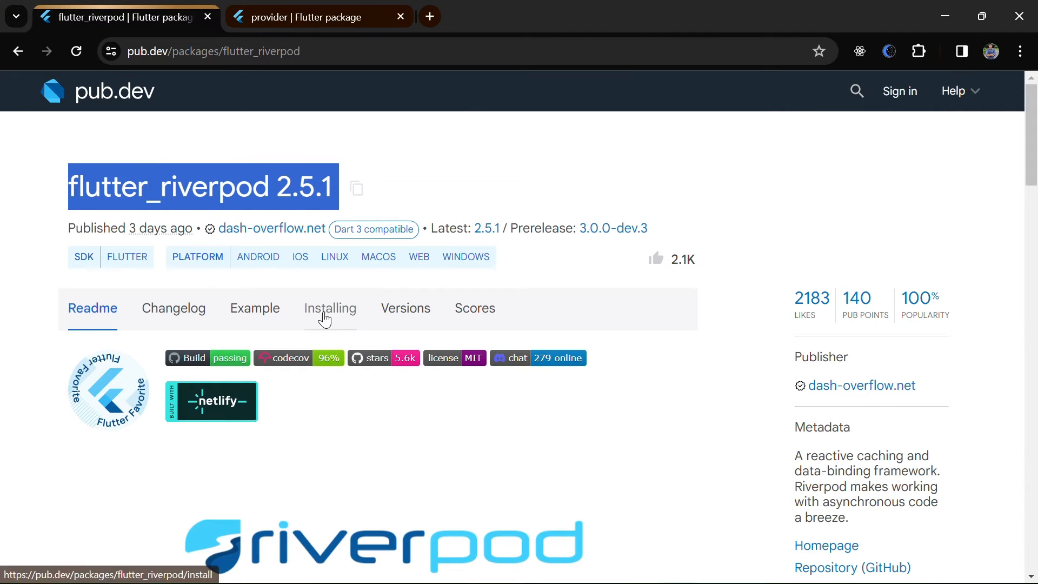
# - View the Installing instructions for flutter_riverpod ^2.5.1 on pub.dev
pyautogui.click(328, 308)
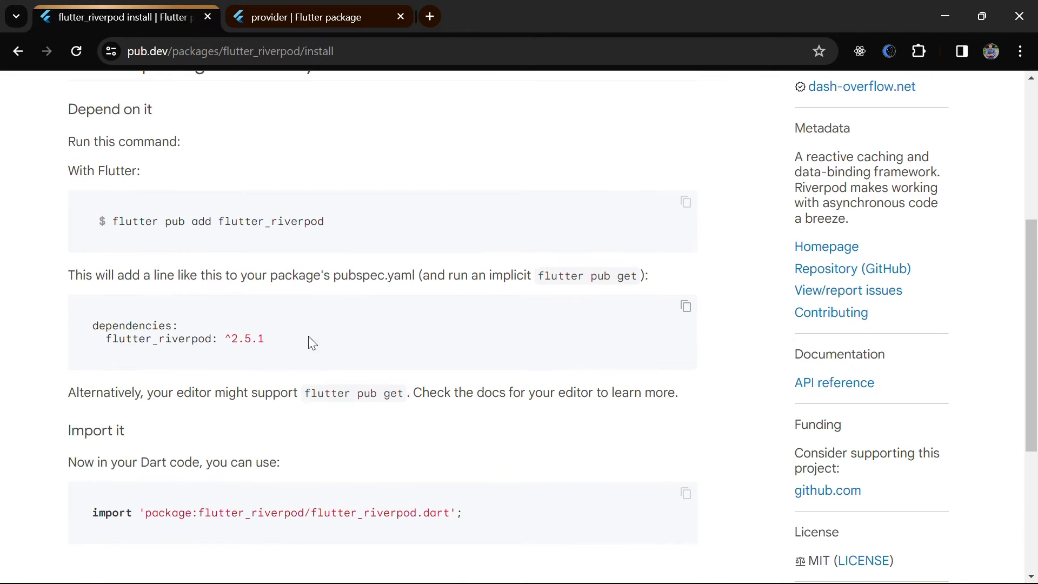
pyautogui.click(685, 306)
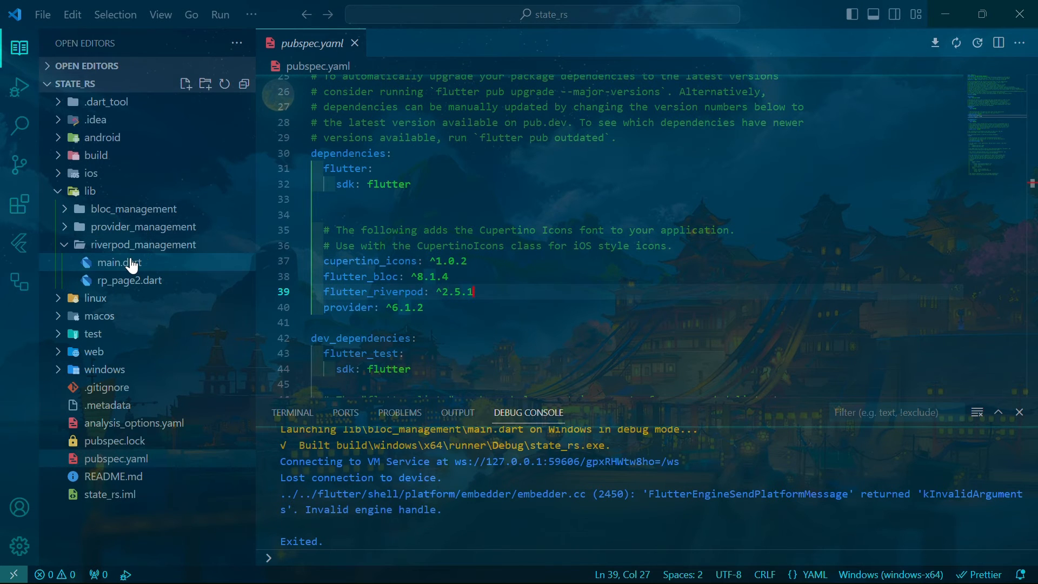
# - Walk through ProviderScope, the Home consumer widget, the StateProvider behind counterProvider and the example title
pyautogui.click(120, 262)
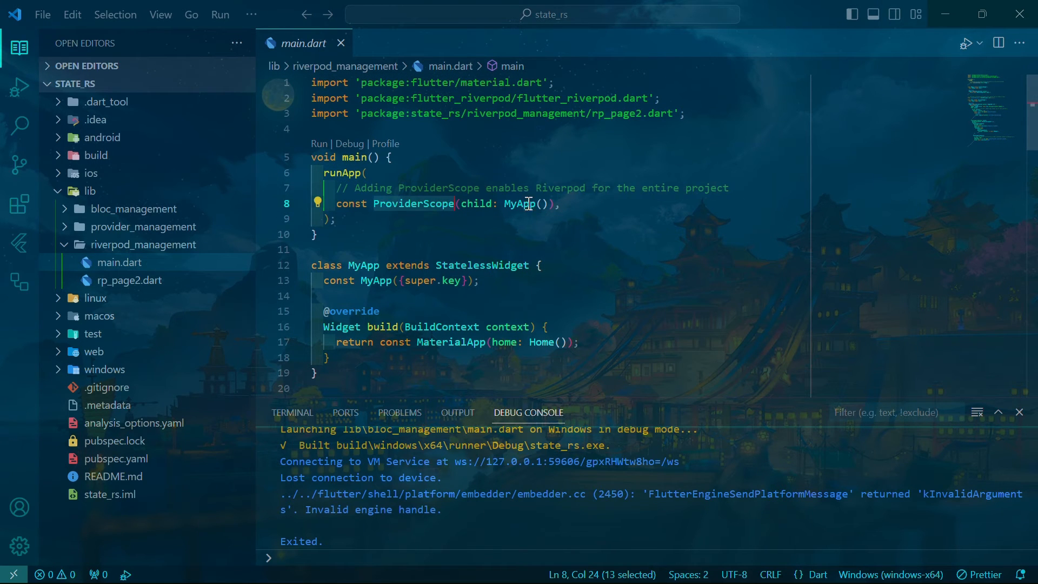
pyautogui.click(378, 280)
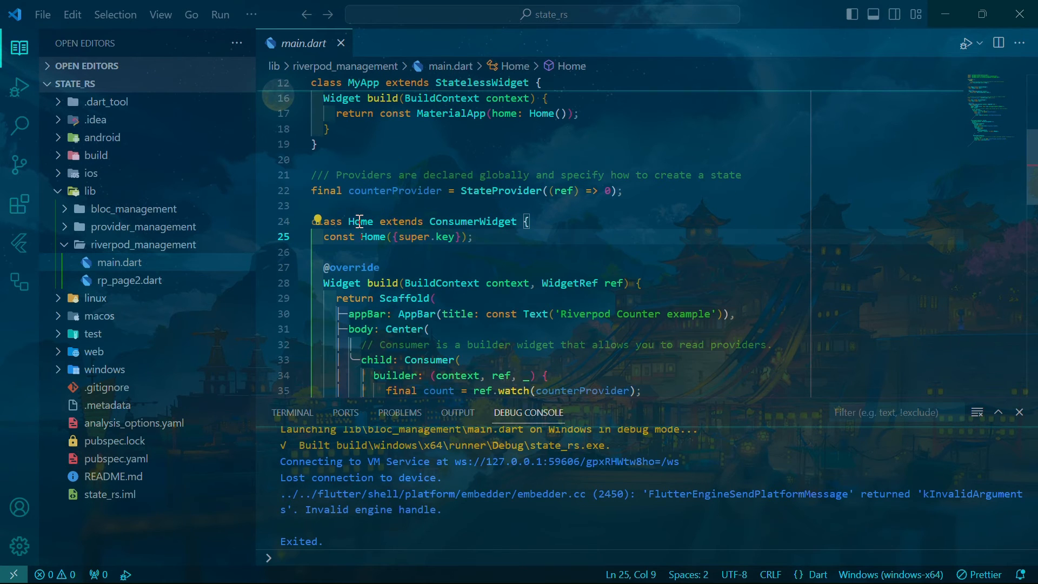
pyautogui.click(449, 175)
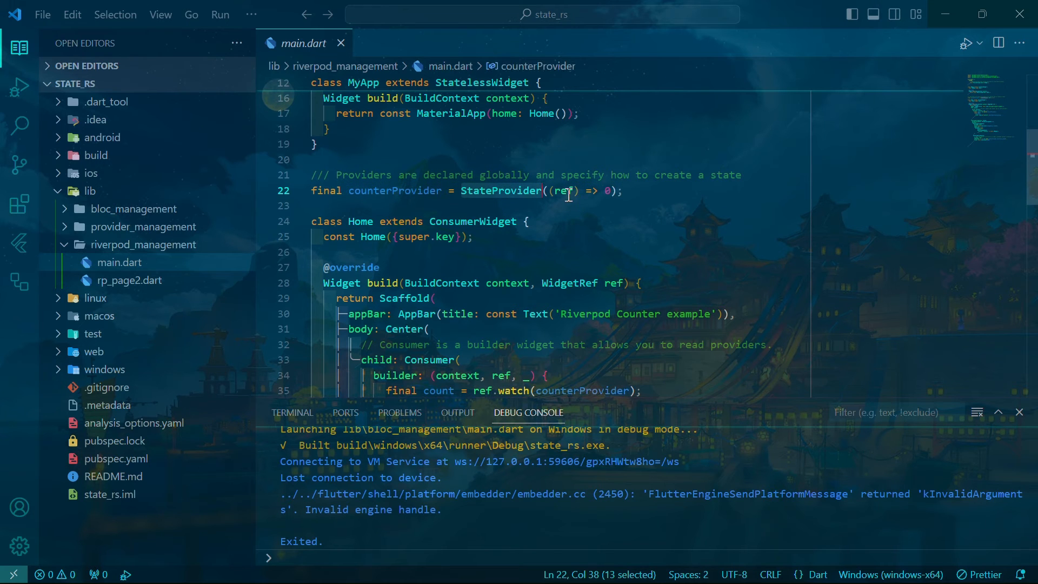
pyautogui.click(742, 175)
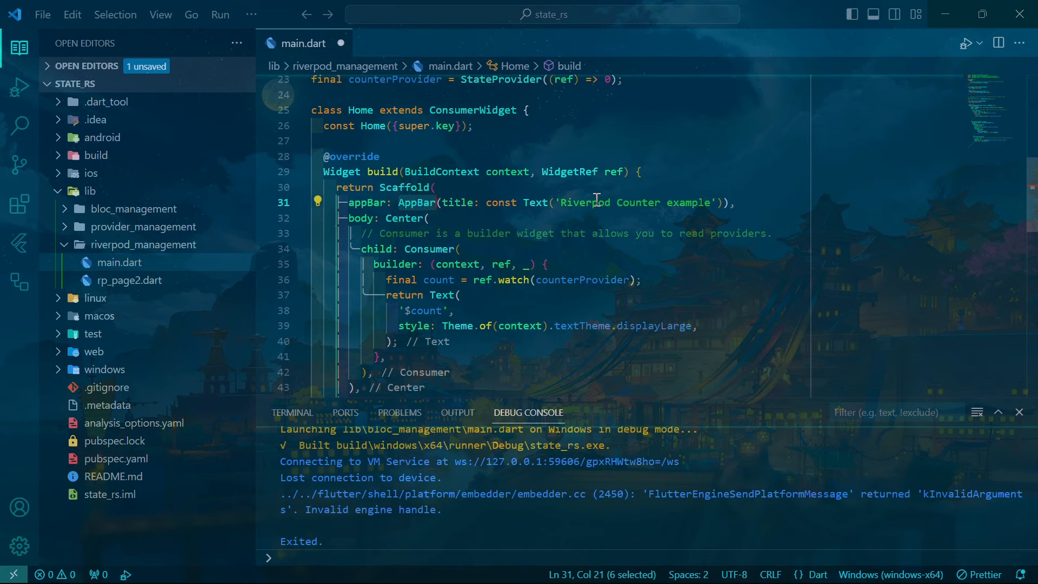
pyautogui.click(452, 233)
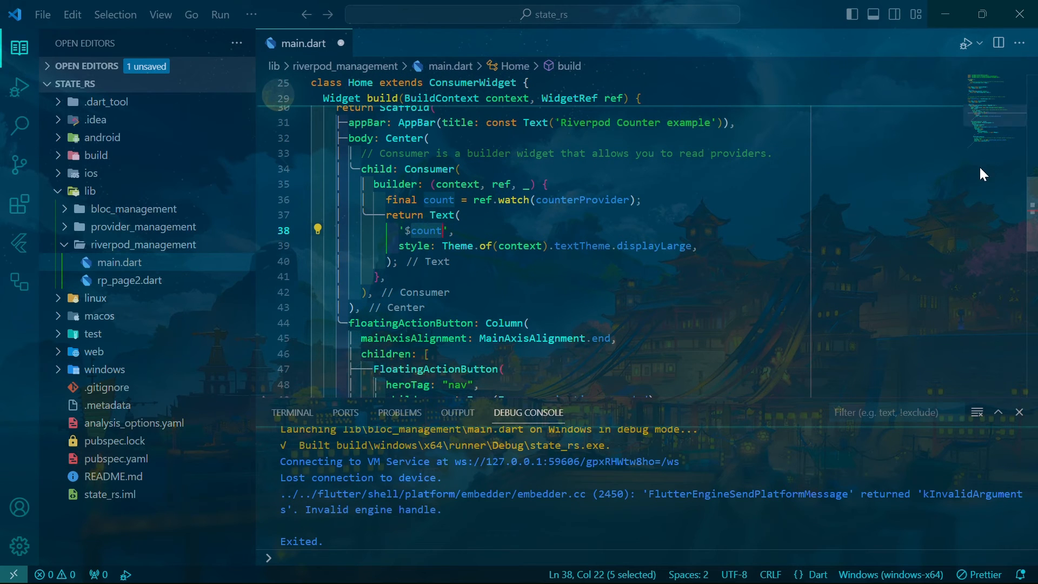
# - Review the add button's ref.read handler and icon, then the navigation FloatingActionButton
pyautogui.scroll(-3)
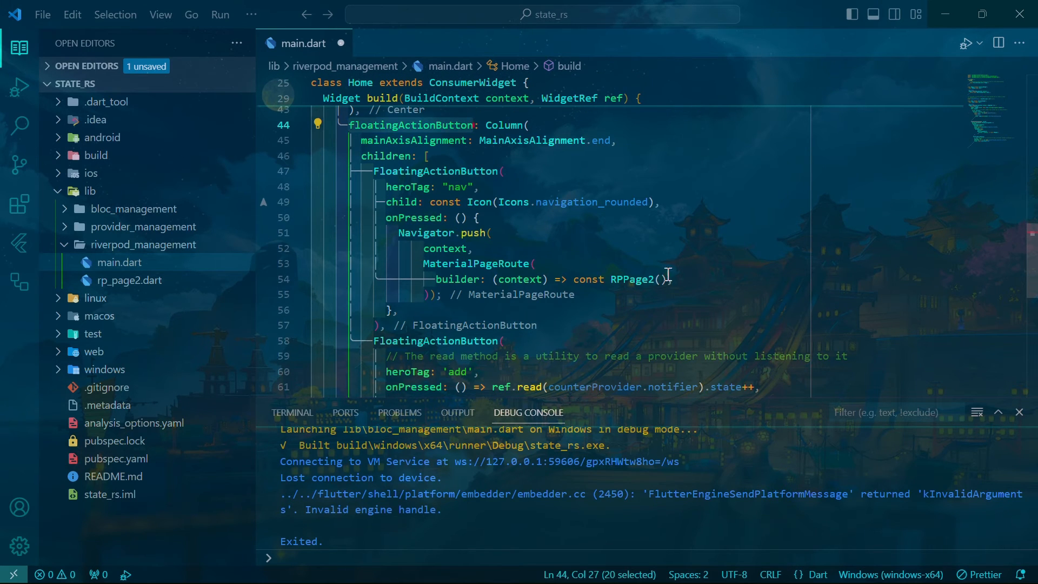
pyautogui.scroll(-3)
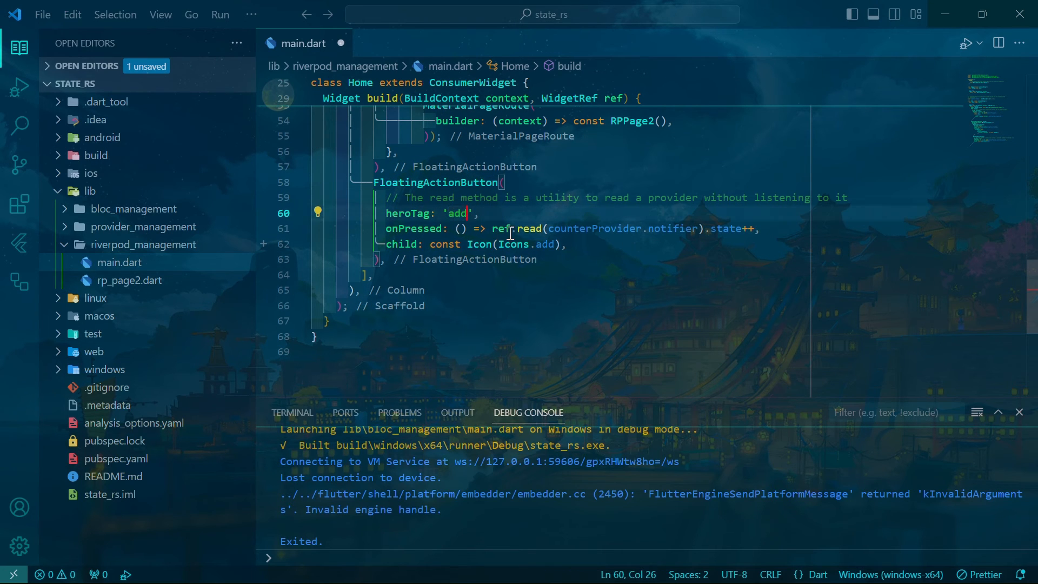
pyautogui.doubleClick(529, 228)
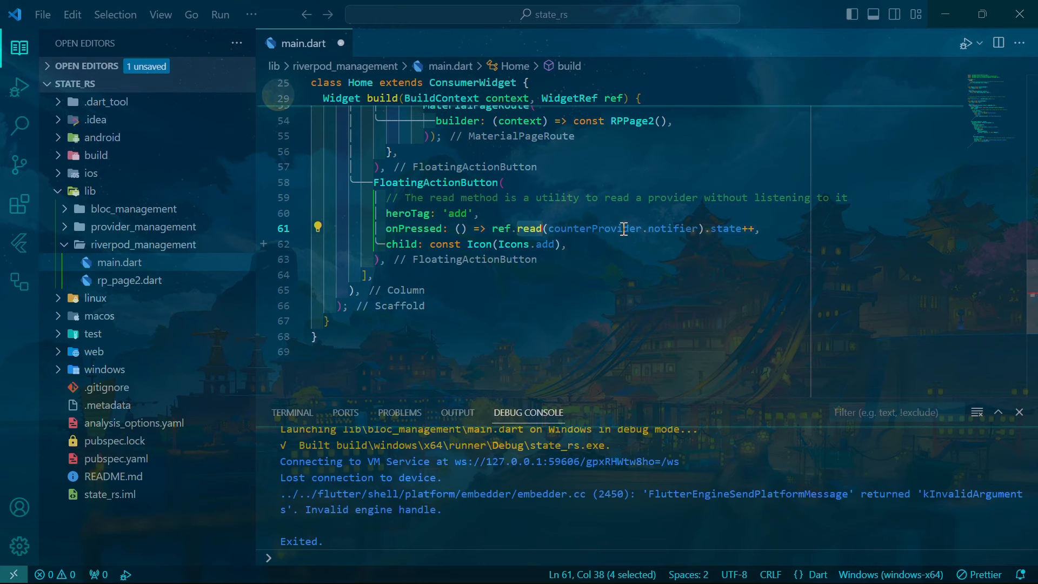
pyautogui.click(757, 228)
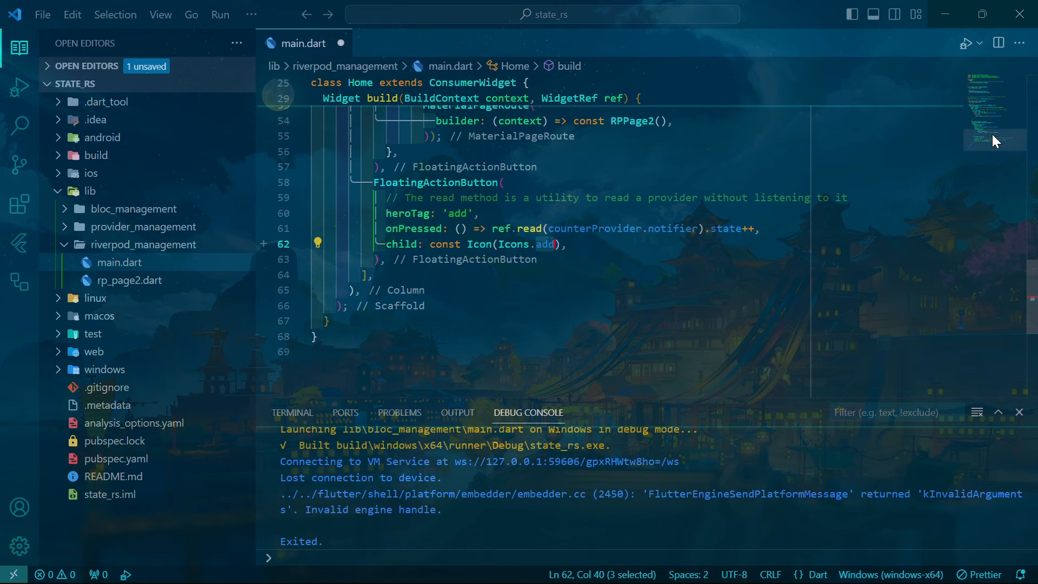
pyautogui.scroll(3)
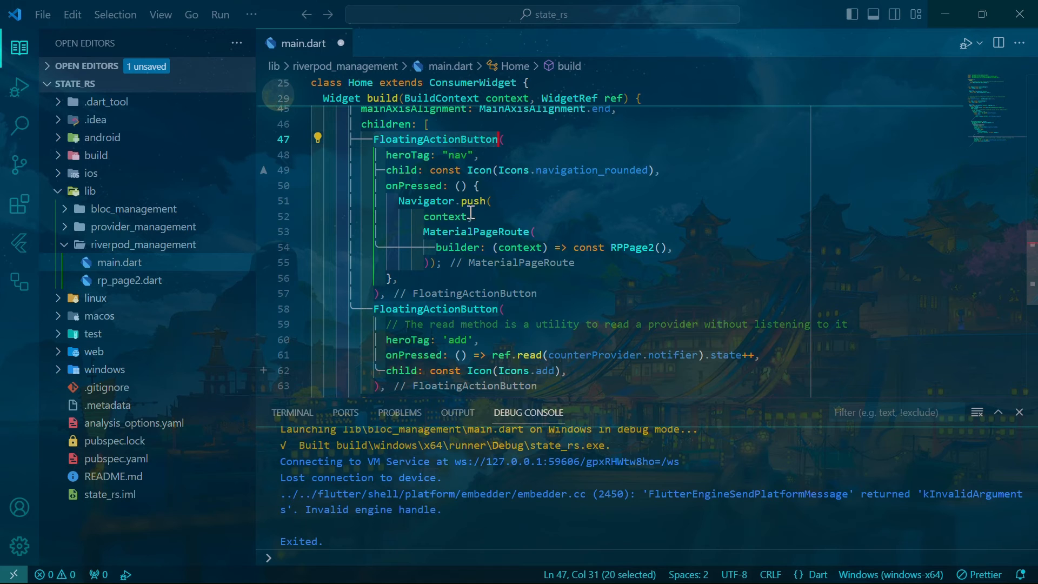
pyautogui.click(128, 280)
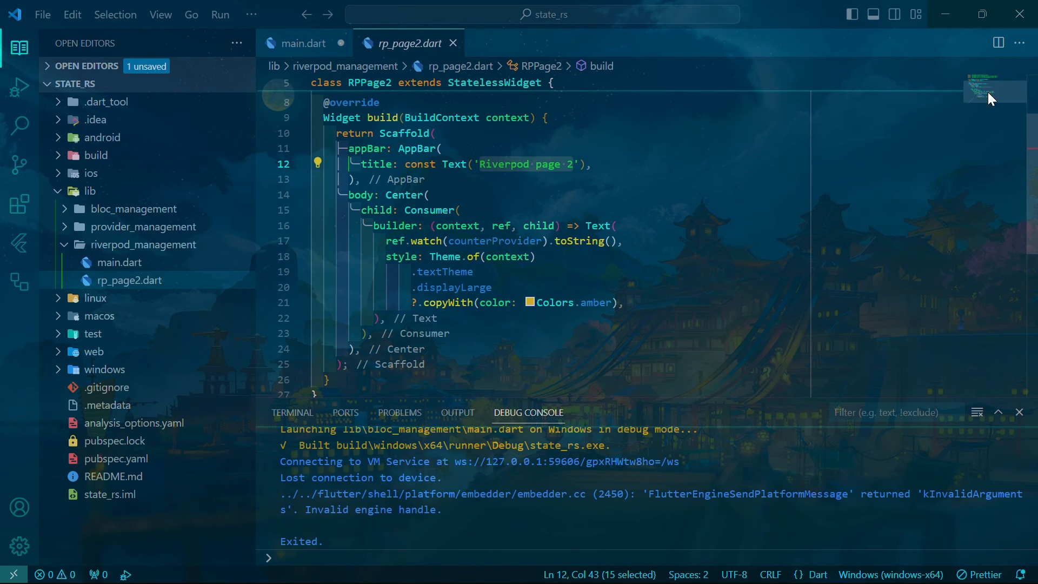
# - Highlight the Consumer widget in rp_page2.dart that shows the count in amber
pyautogui.doubleClick(429, 210)
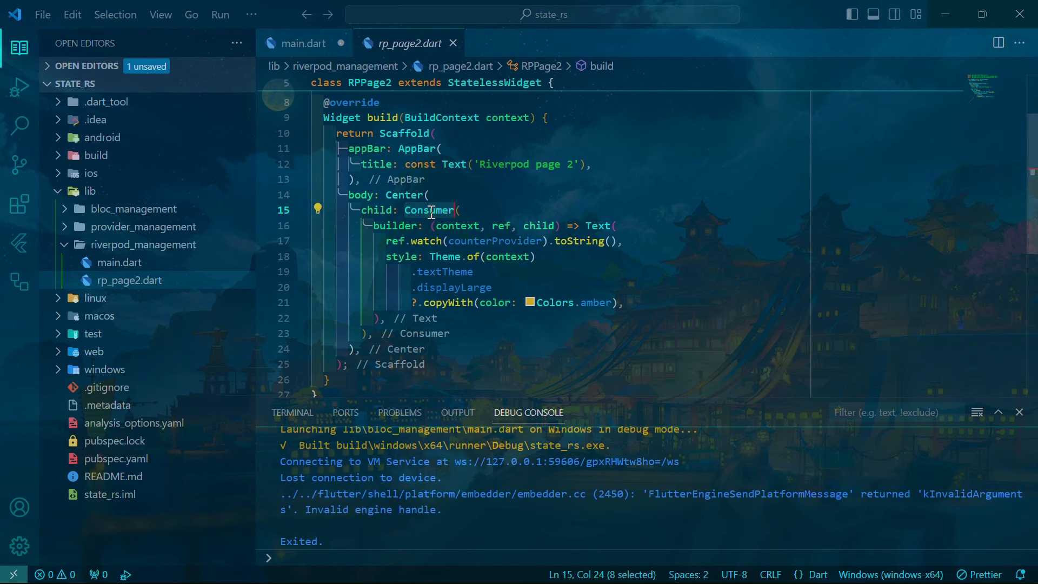
pyautogui.click(397, 225)
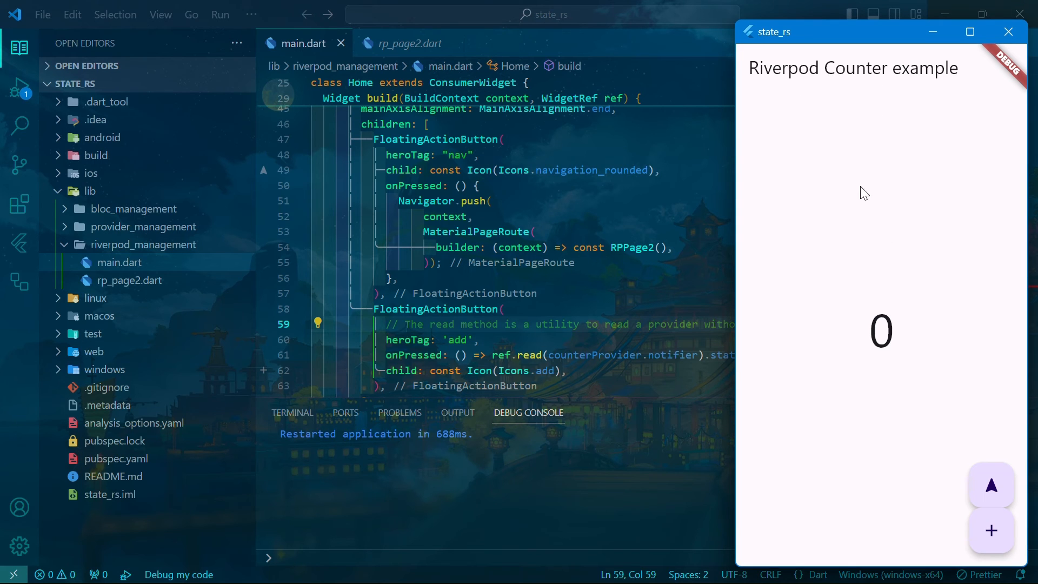
# - Switch between the counter and page 2 to confirm the shared count, raising it to 11
pyautogui.click(991, 485)
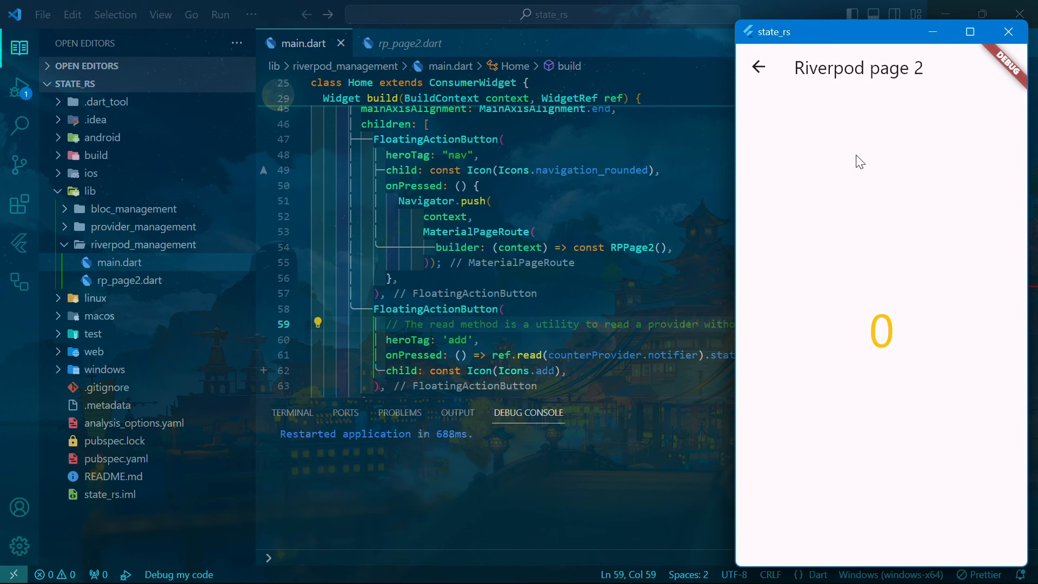
pyautogui.click(757, 67)
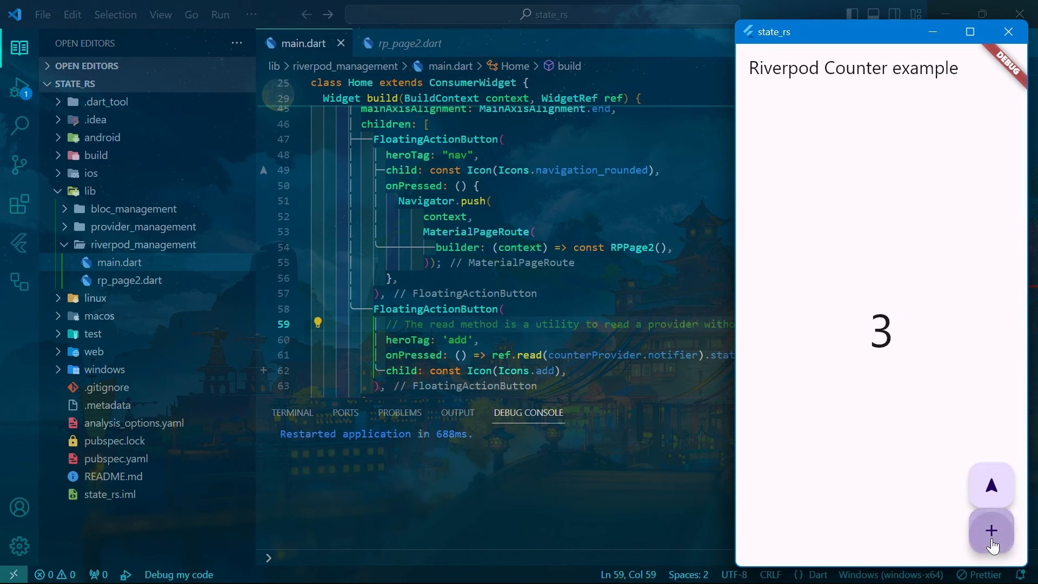
pyautogui.click(991, 532)
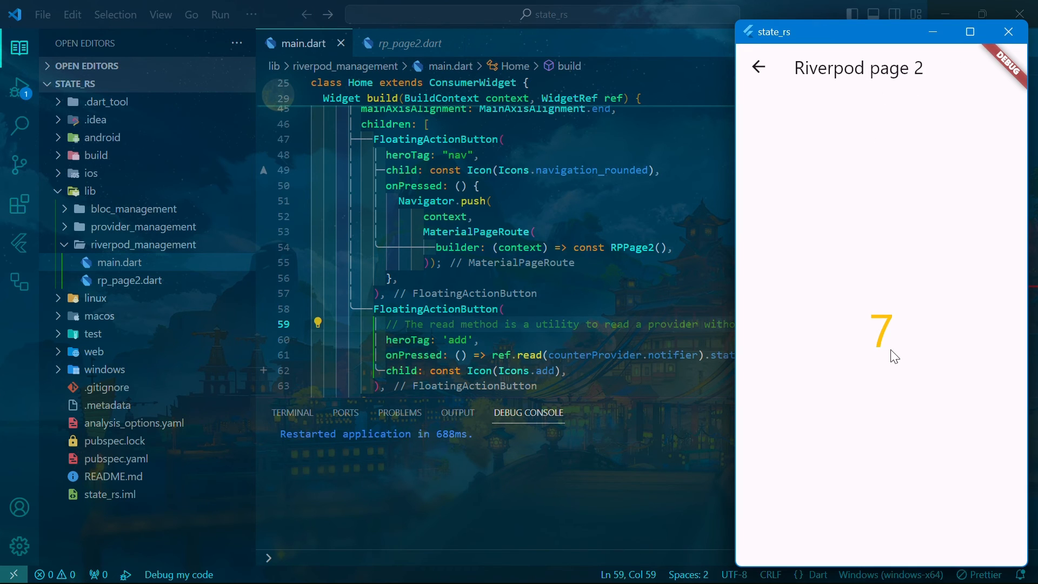
pyautogui.click(758, 67)
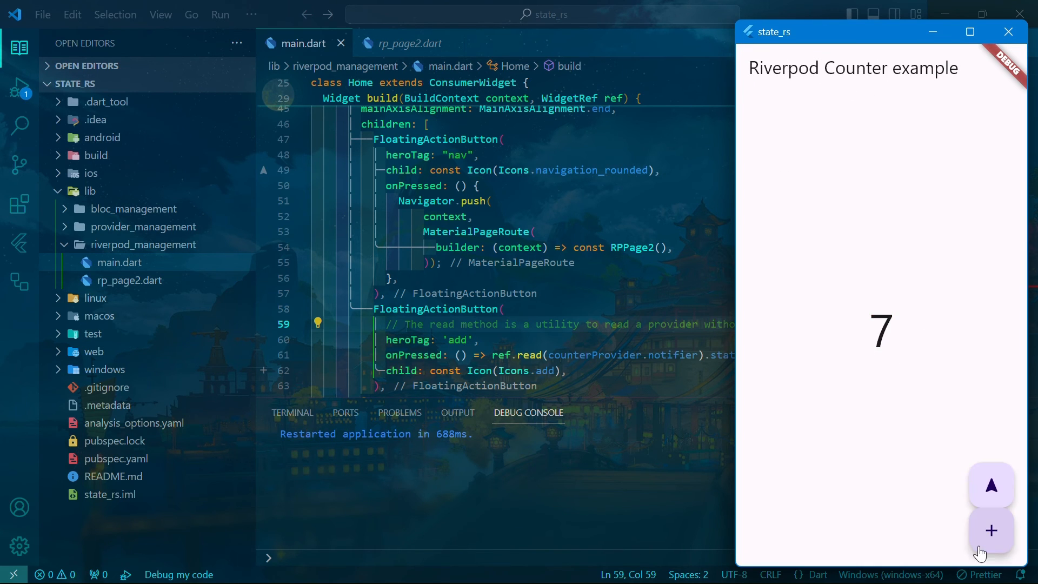
pyautogui.click(991, 529)
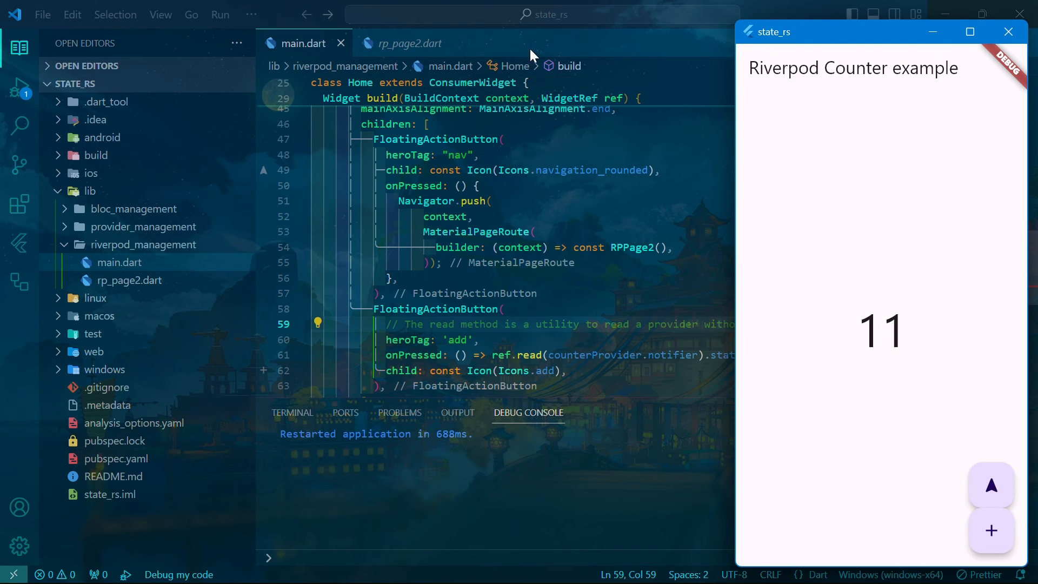